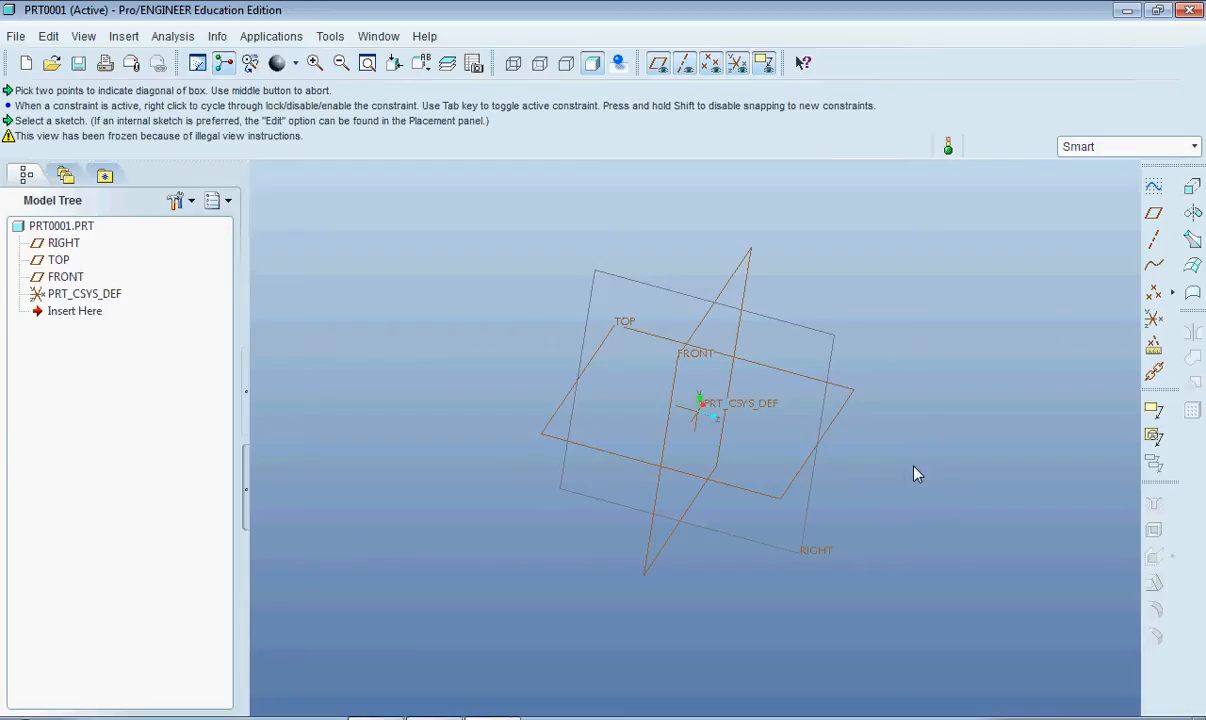
mouse_move(963, 430)
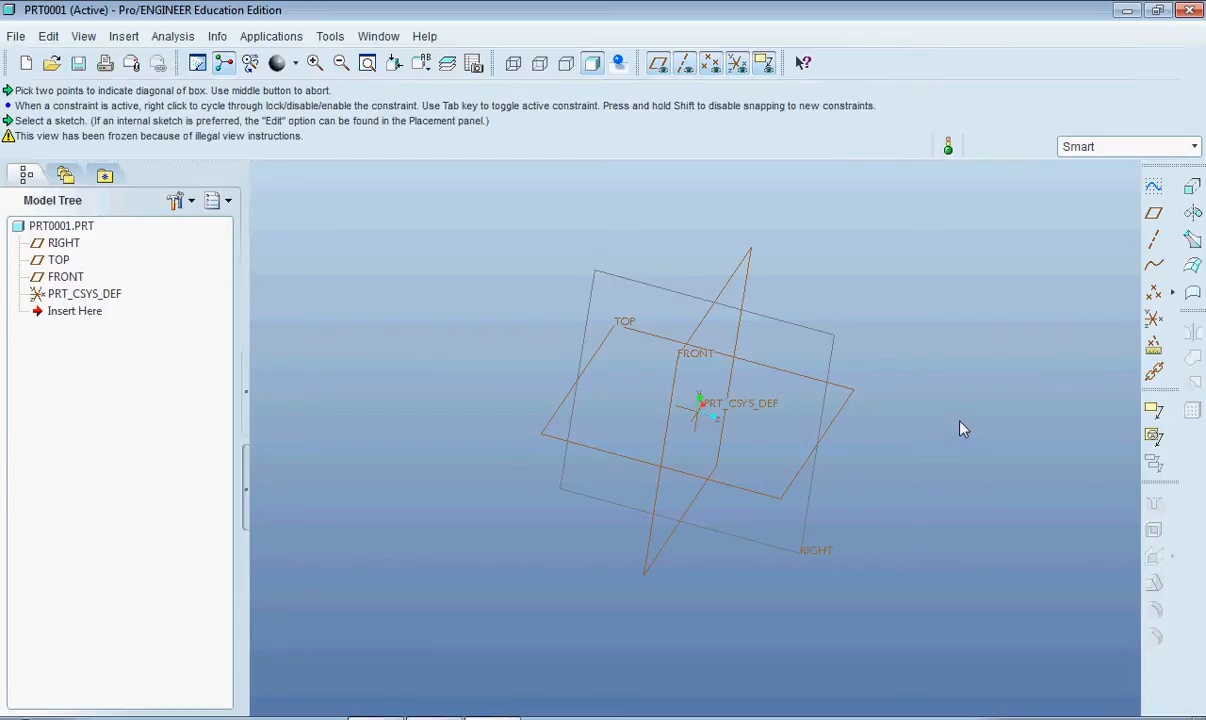
mouse_move(1032, 387)
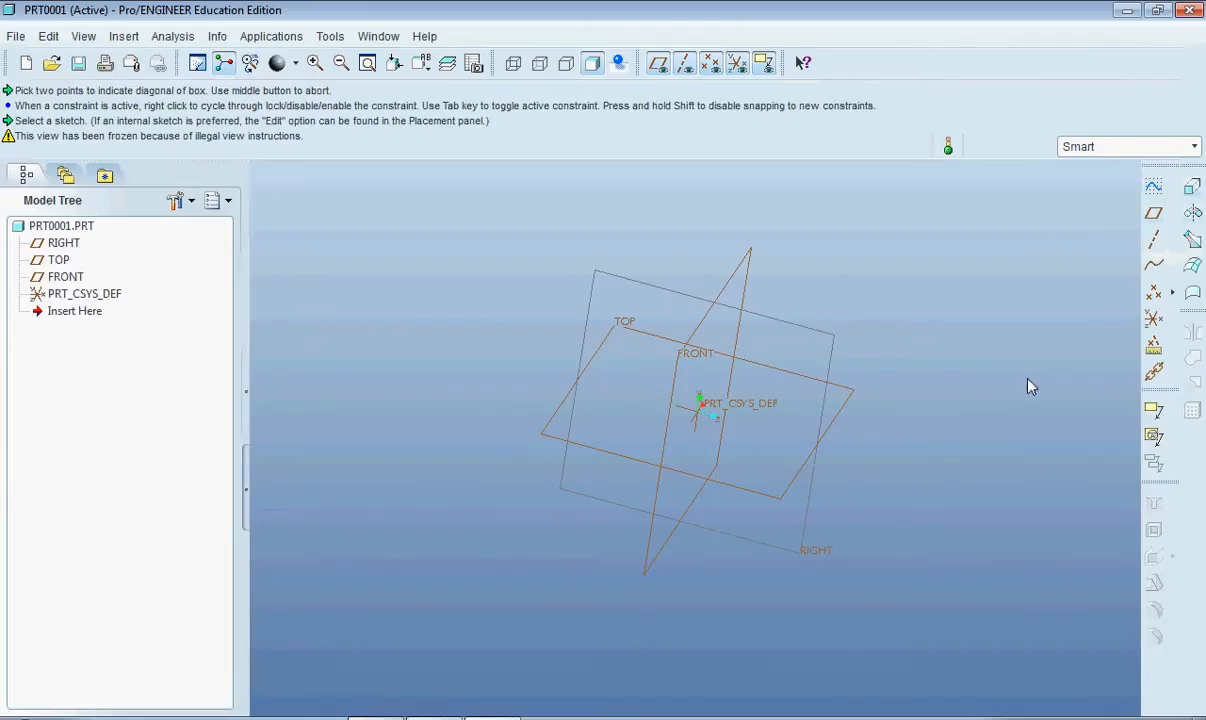
mouse_move(978, 371)
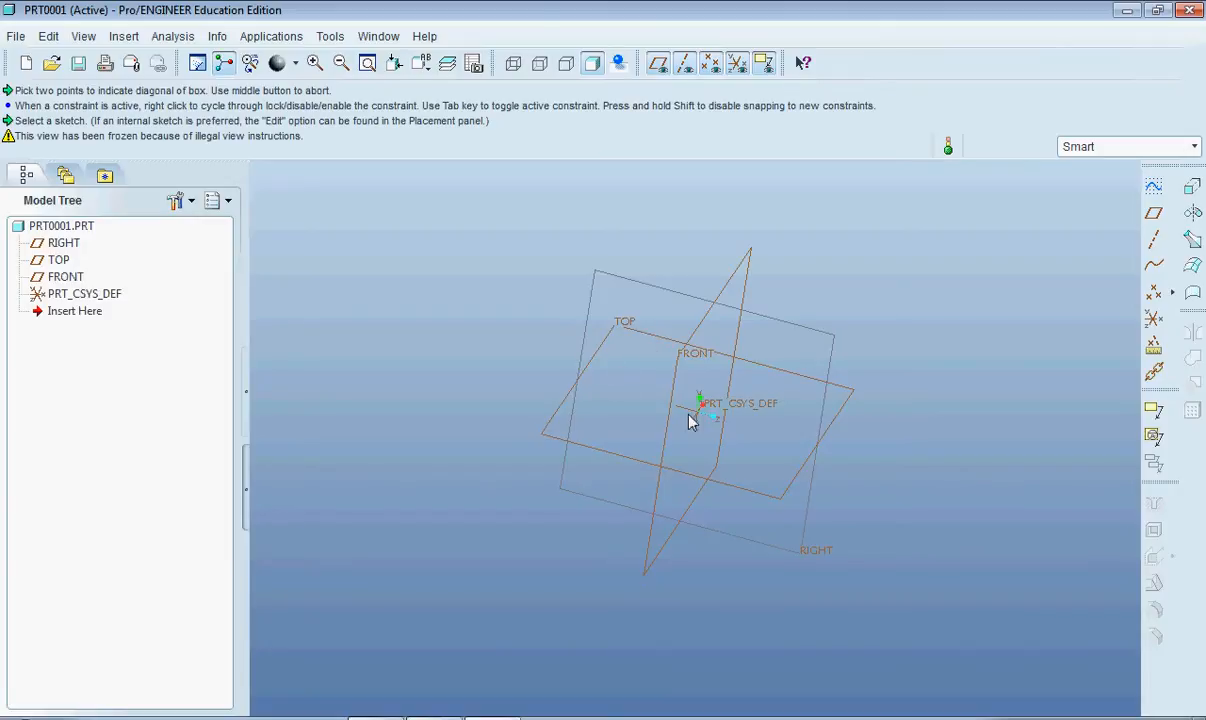
mouse_move(1012, 316)
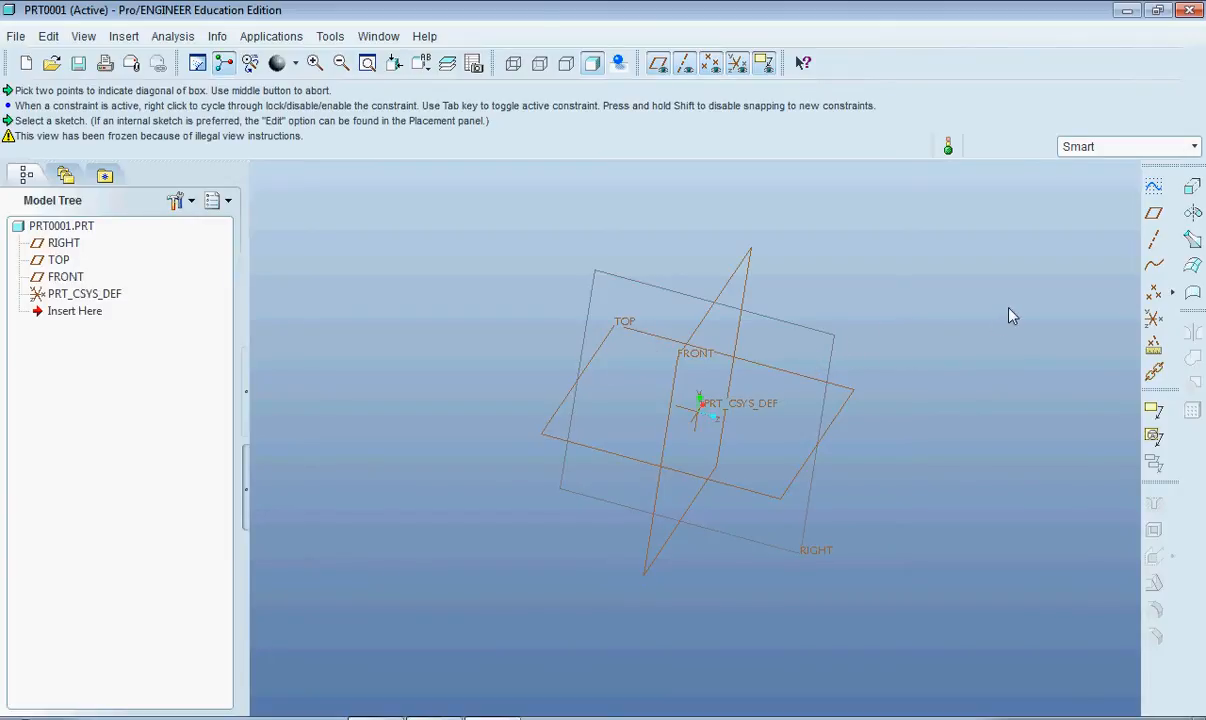
mouse_move(889, 327)
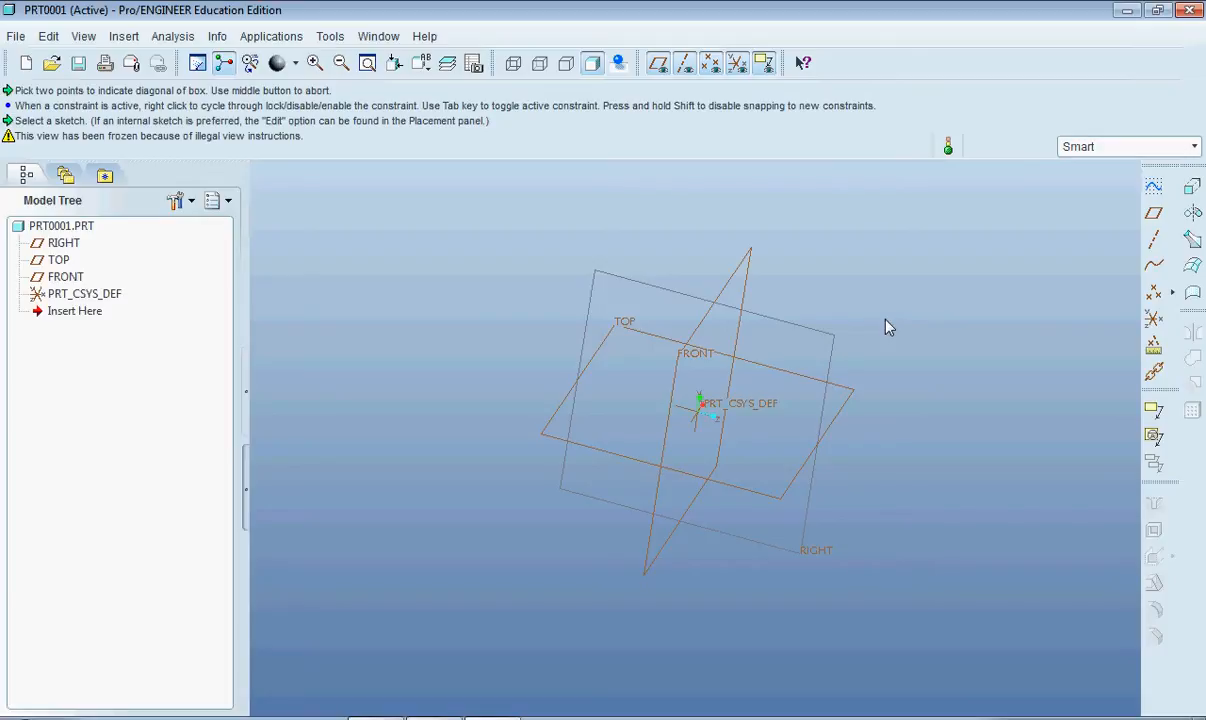
mouse_move(1014, 263)
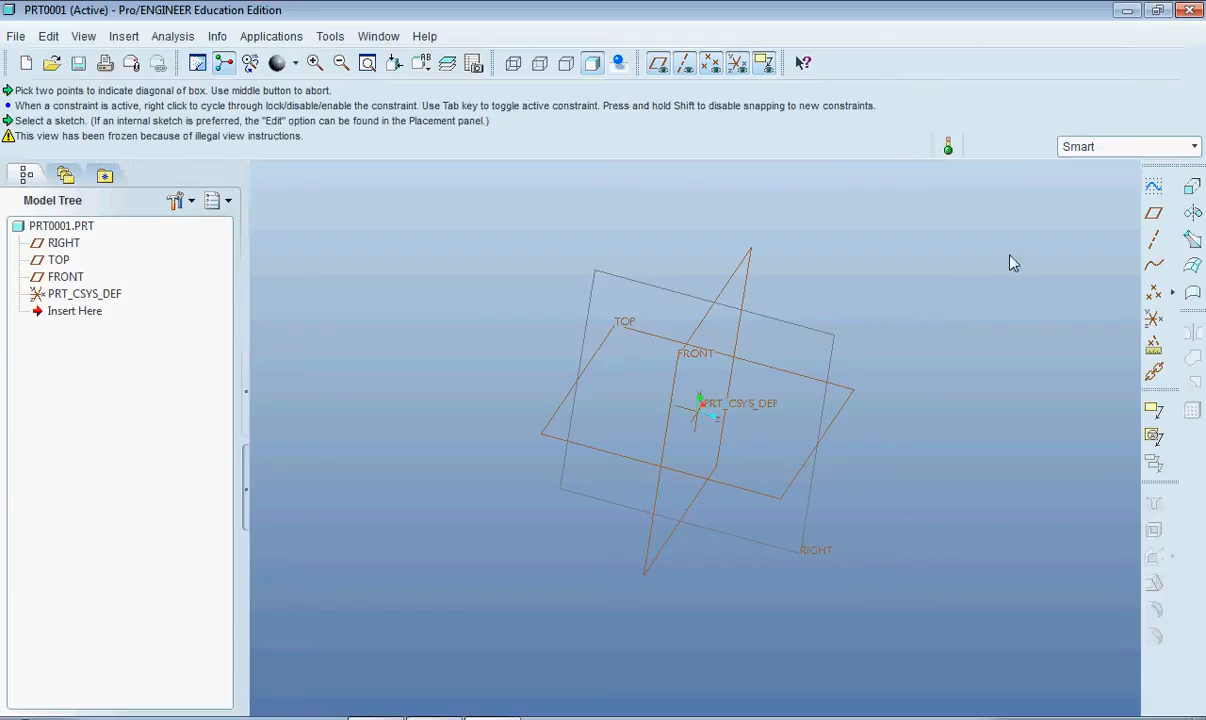
mouse_move(1192, 186)
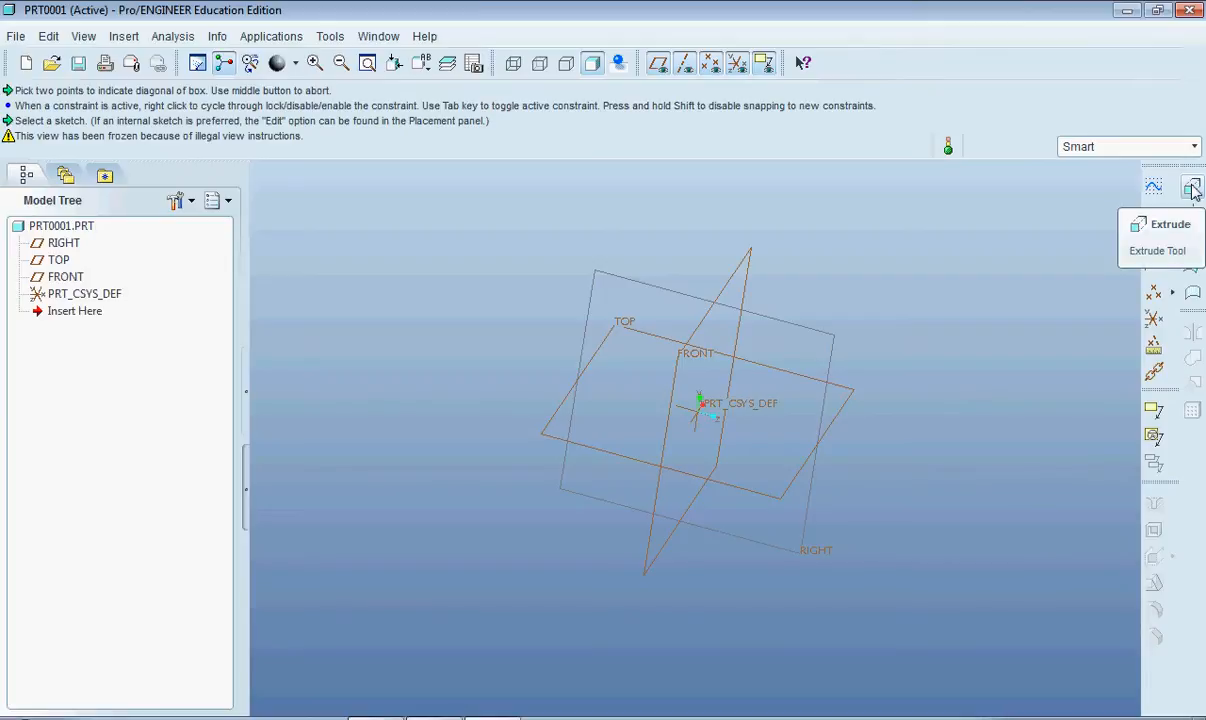
- Start Extrude 1 and open its sketch on the FRONT plane with RIGHT reference
click(1192, 187)
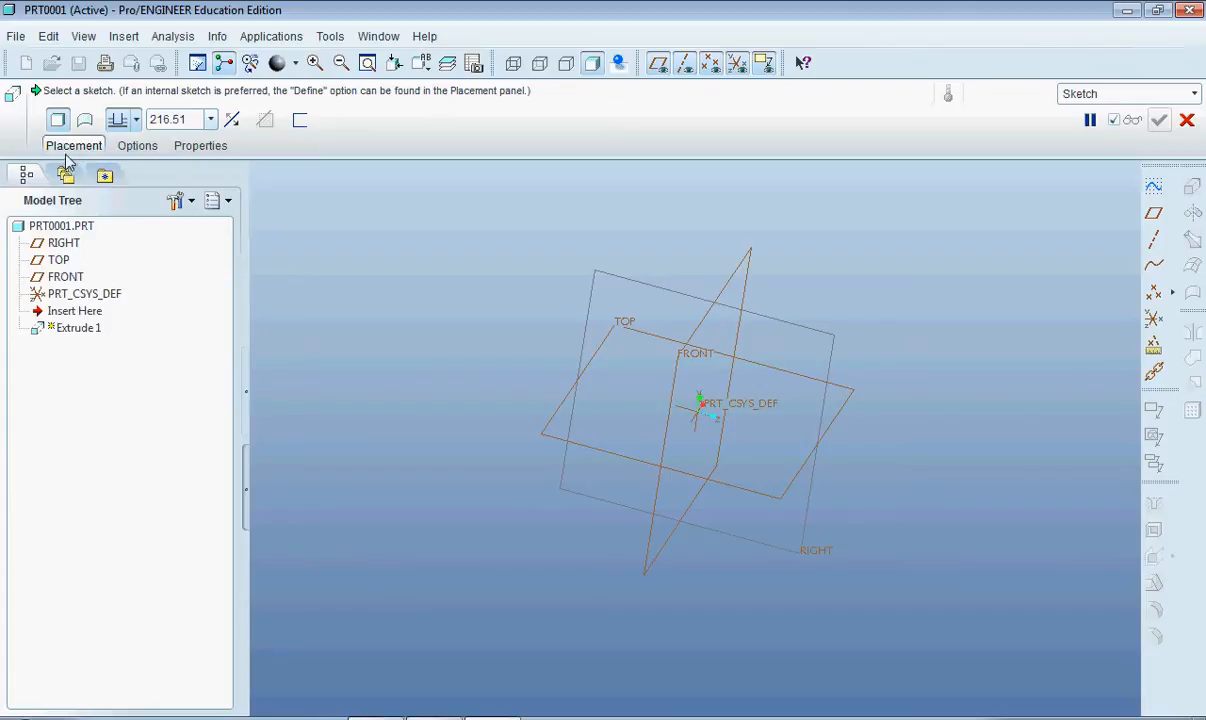
click(73, 145)
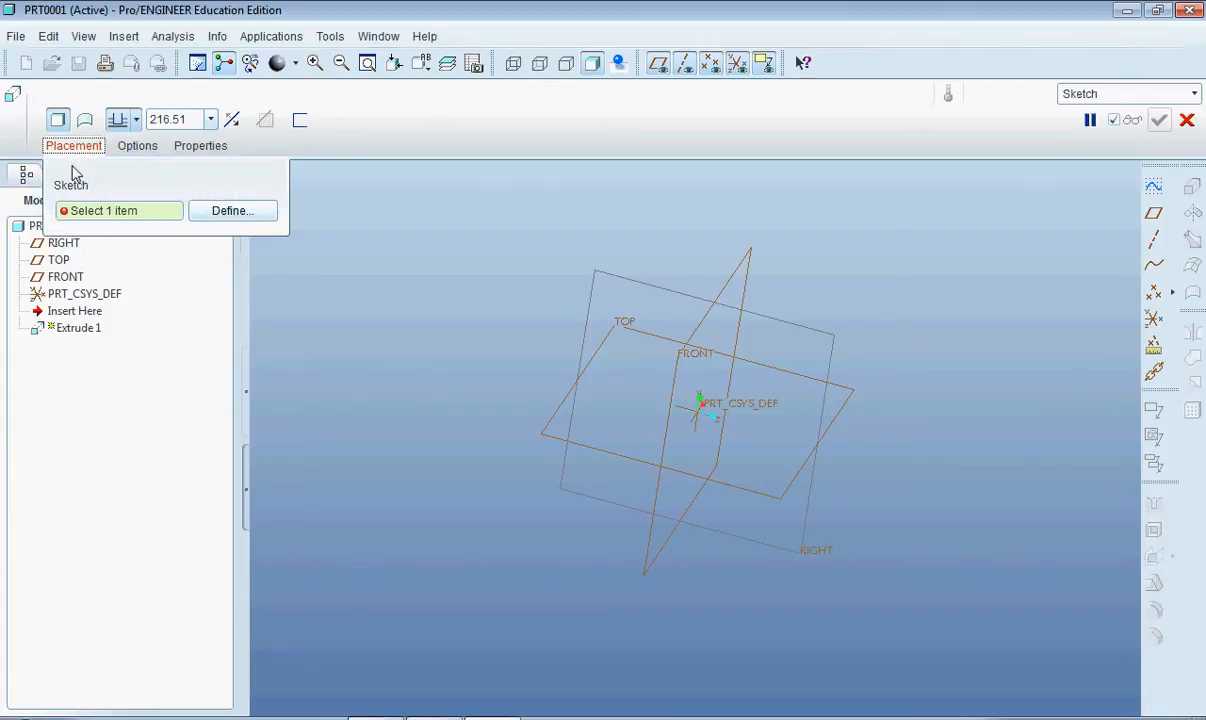
mouse_move(120, 225)
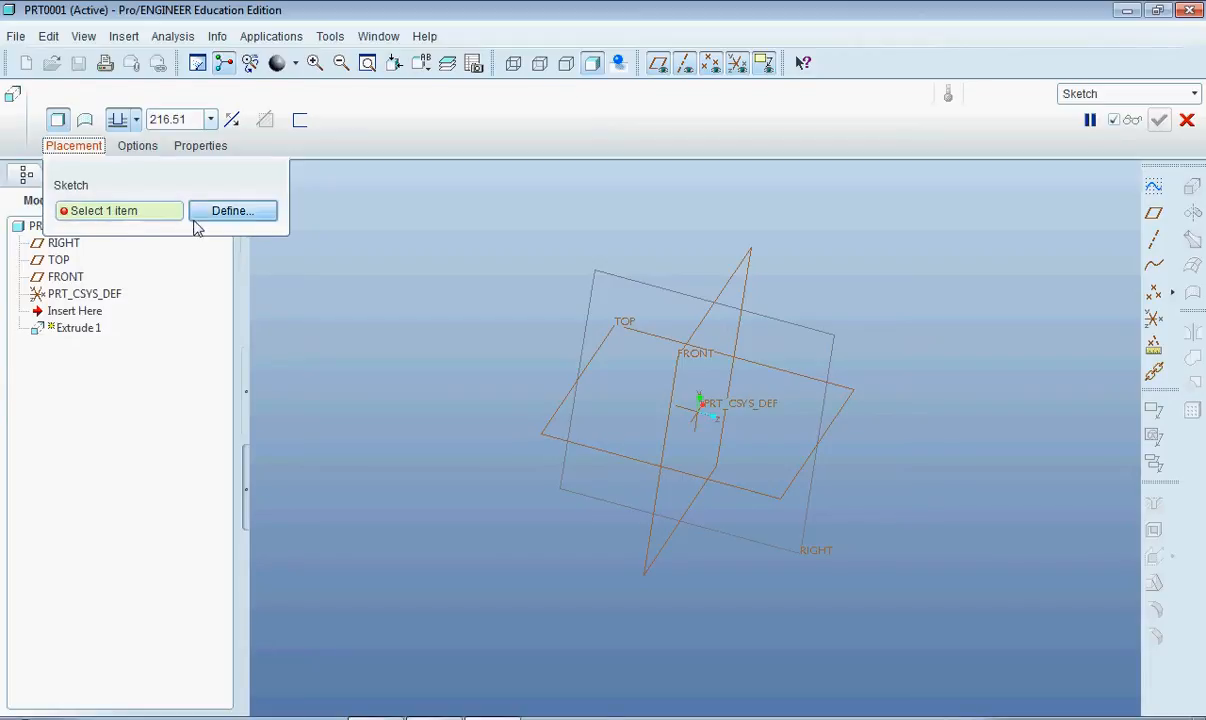
click(232, 210)
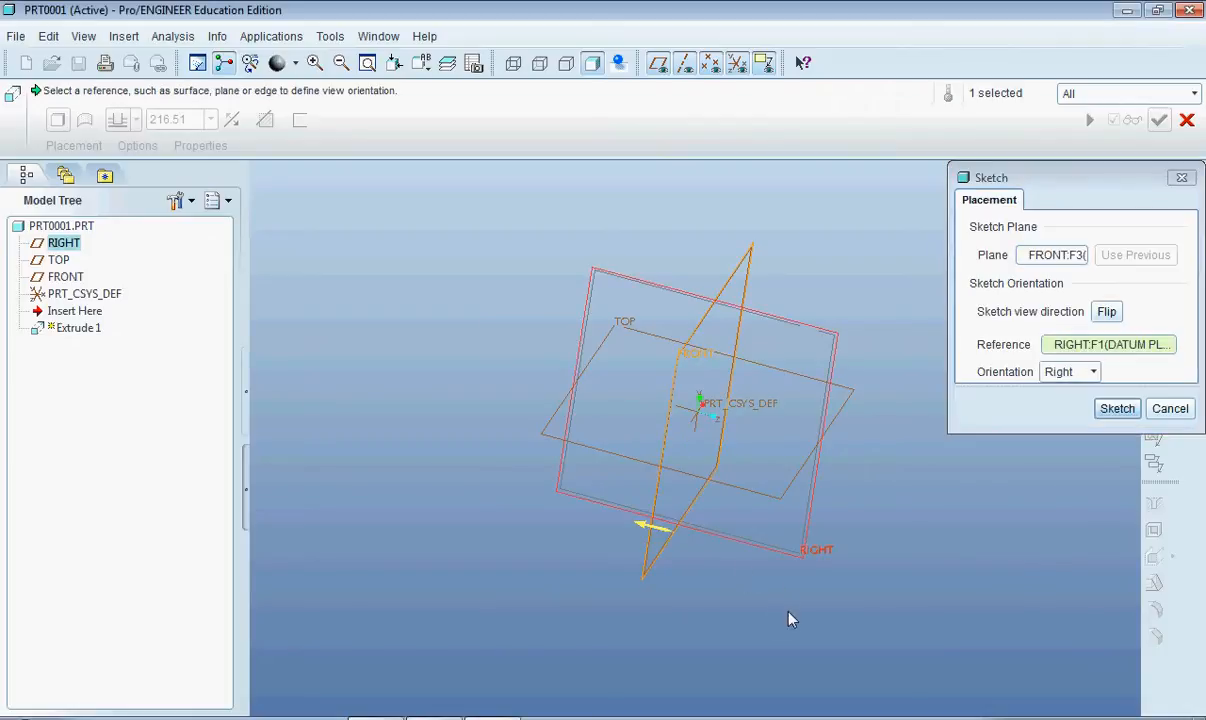
click(1116, 408)
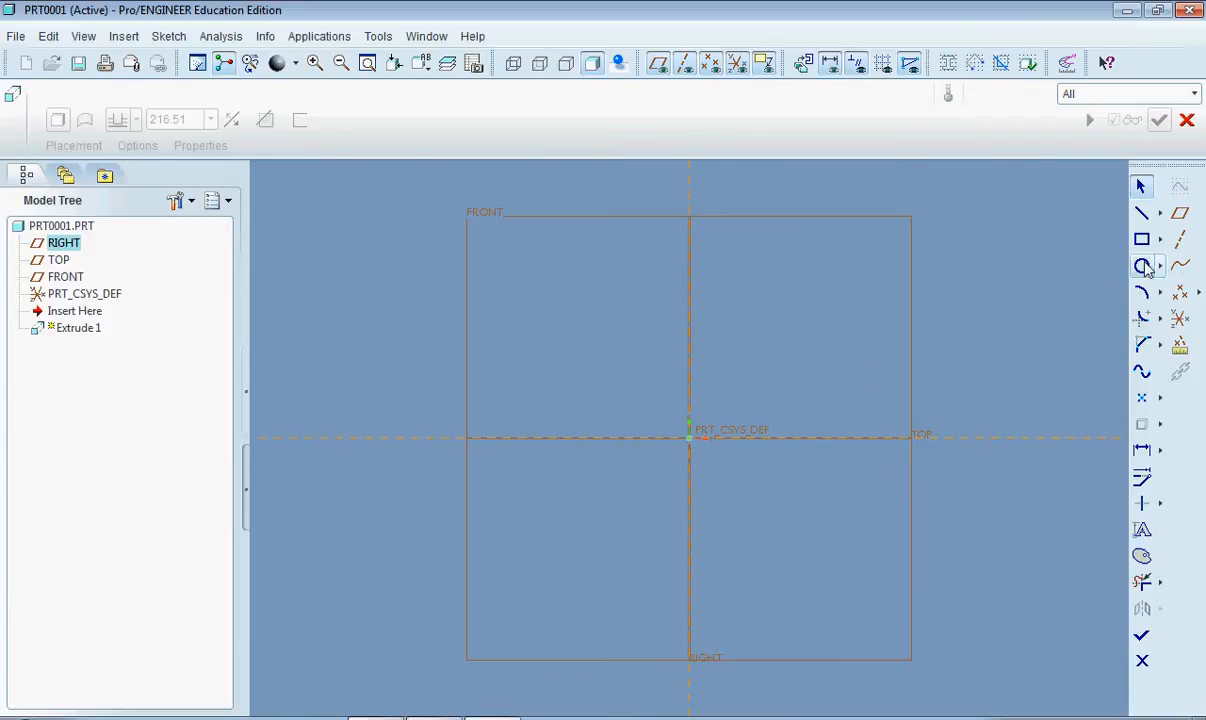
mouse_move(1141, 265)
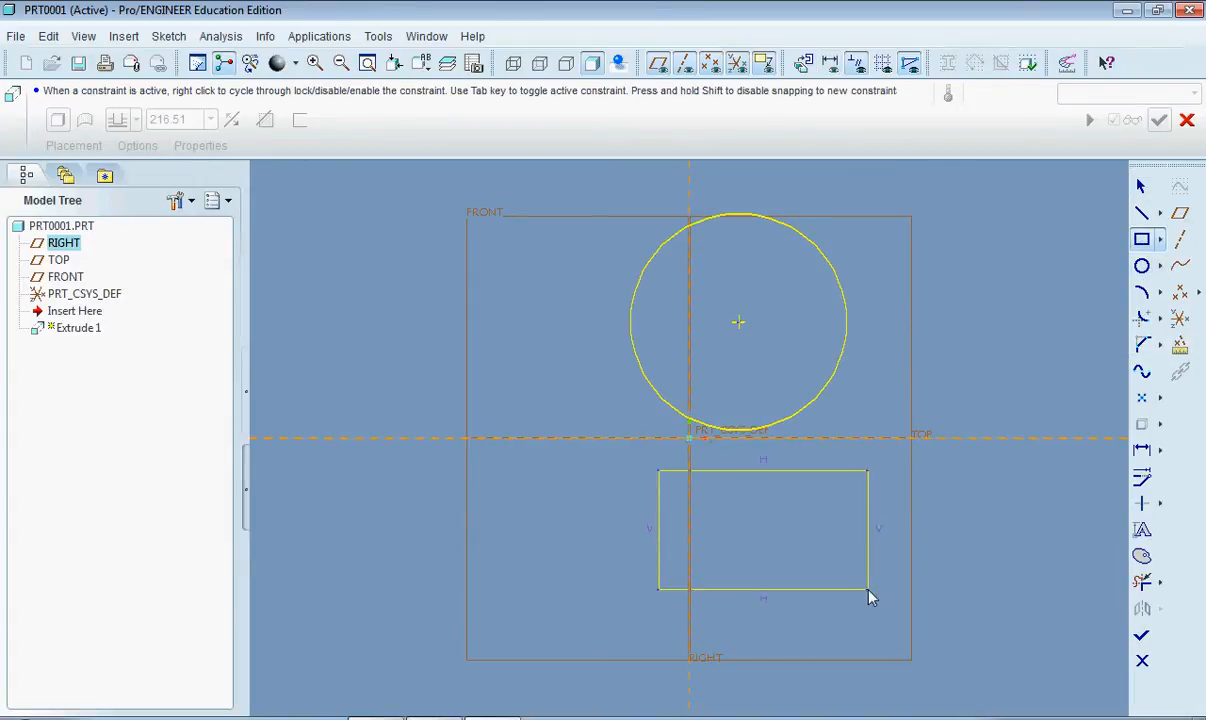
- Complete the rectangle below the origin and finish the circle-and-rectangle sketch
click(1142, 638)
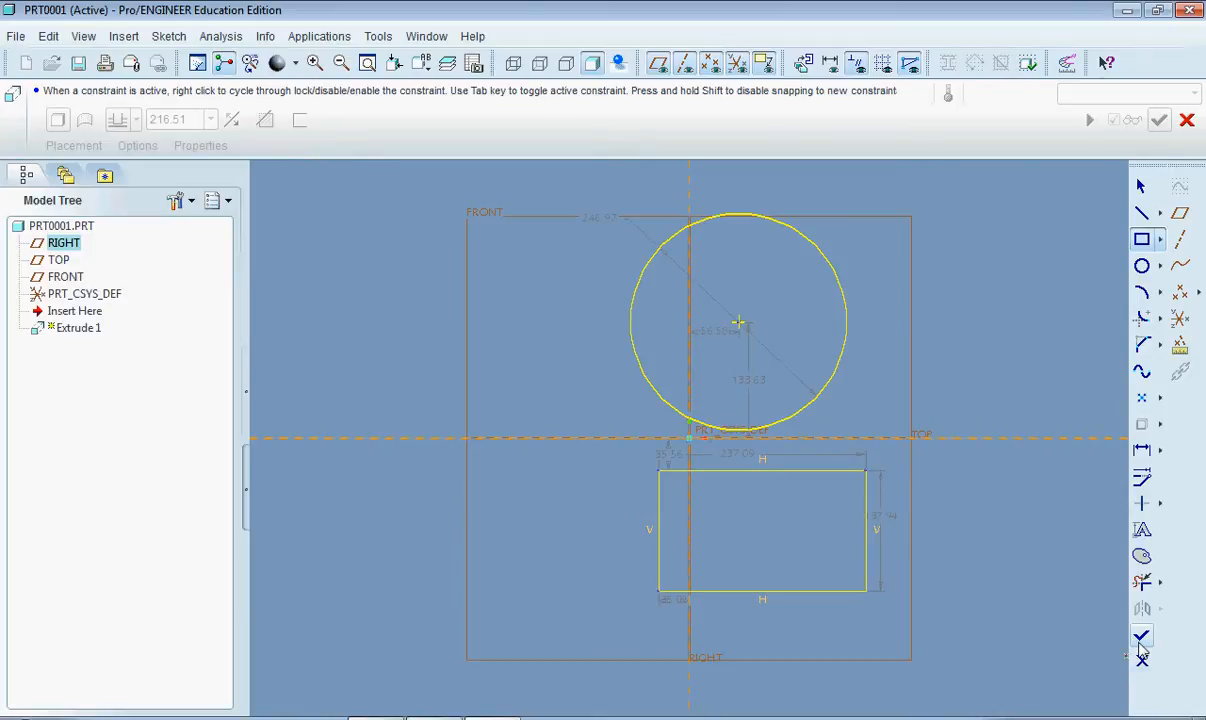
click(1159, 119)
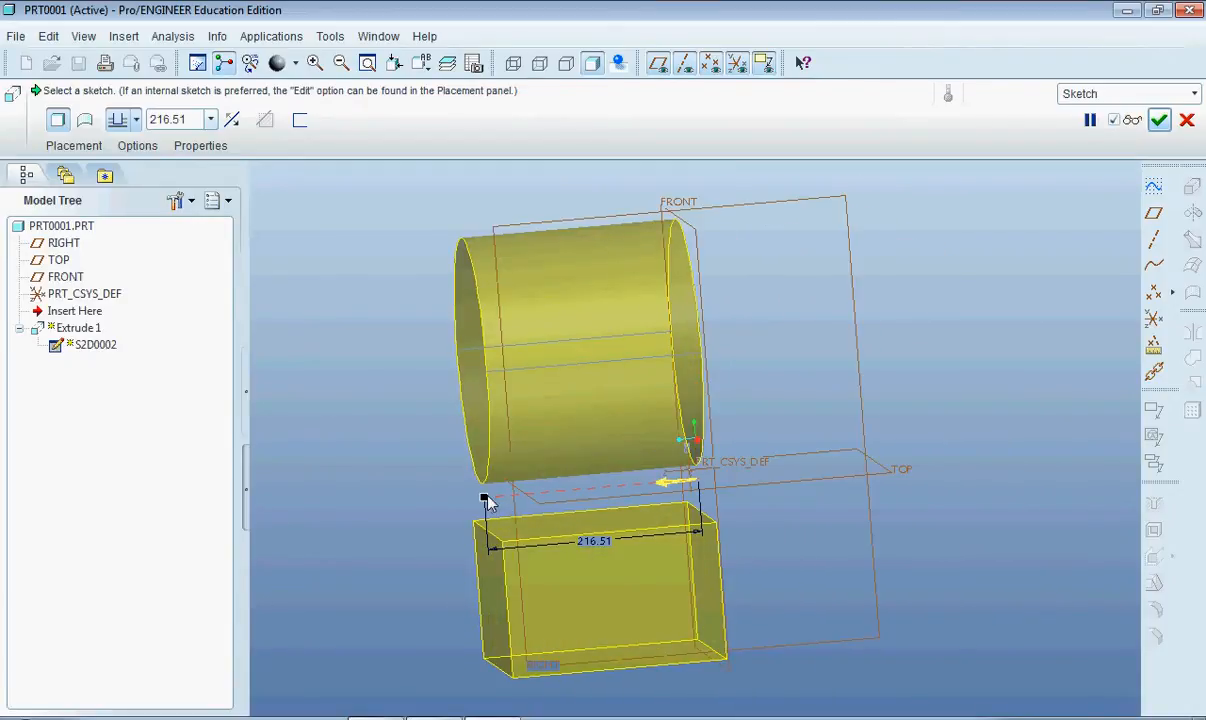
- Set the Extrude 1 depth and accept it as a solid cylinder and block
text(153.88)
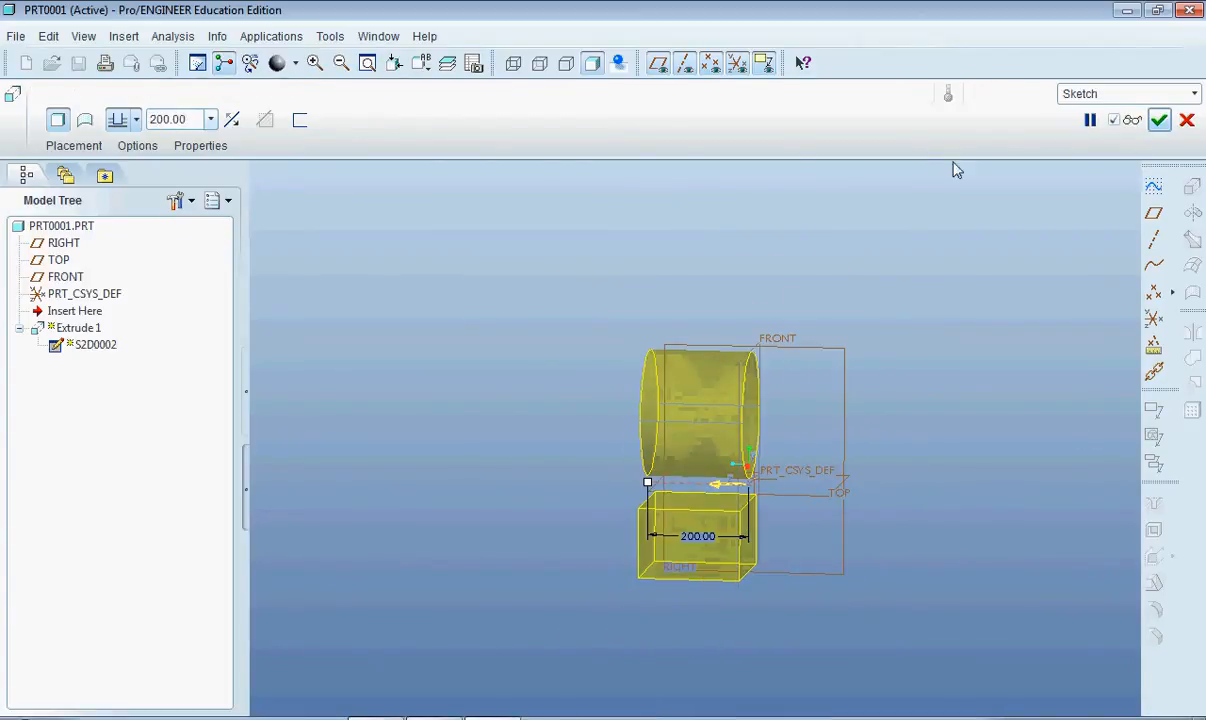
click(1159, 120)
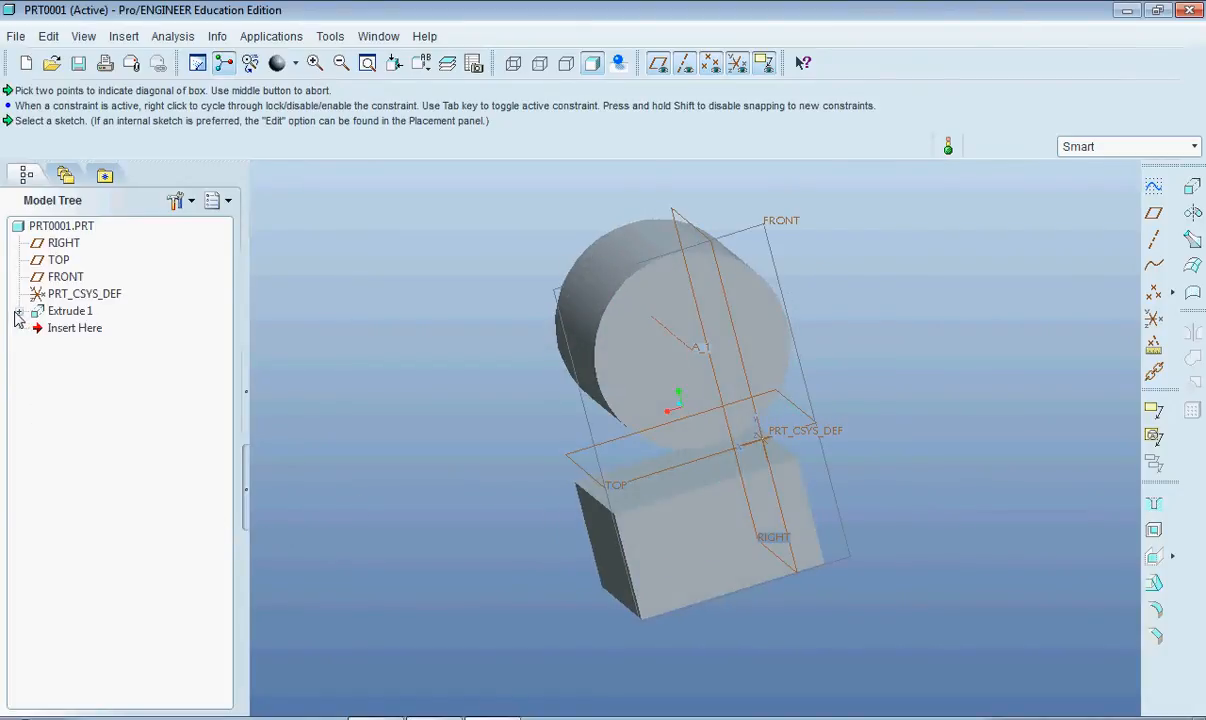
- Edit the definition of Extrude 1's sketch from the Model Tree and regenerate it
click(36, 310)
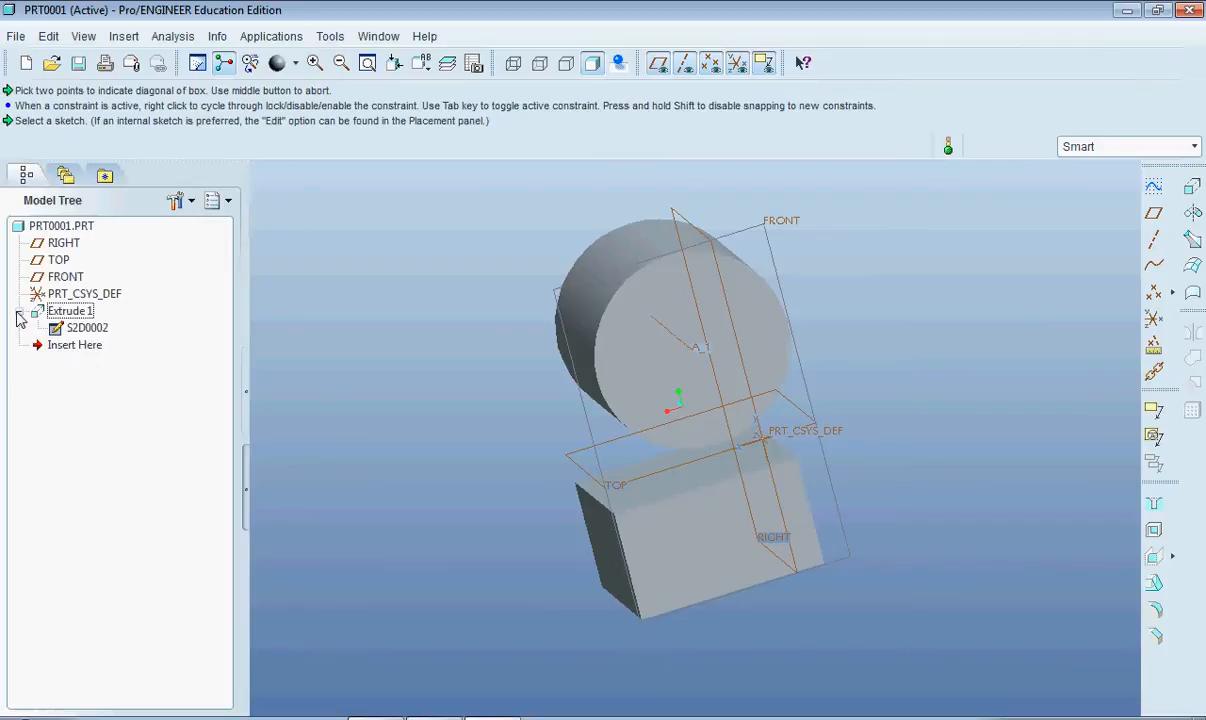
click(87, 328)
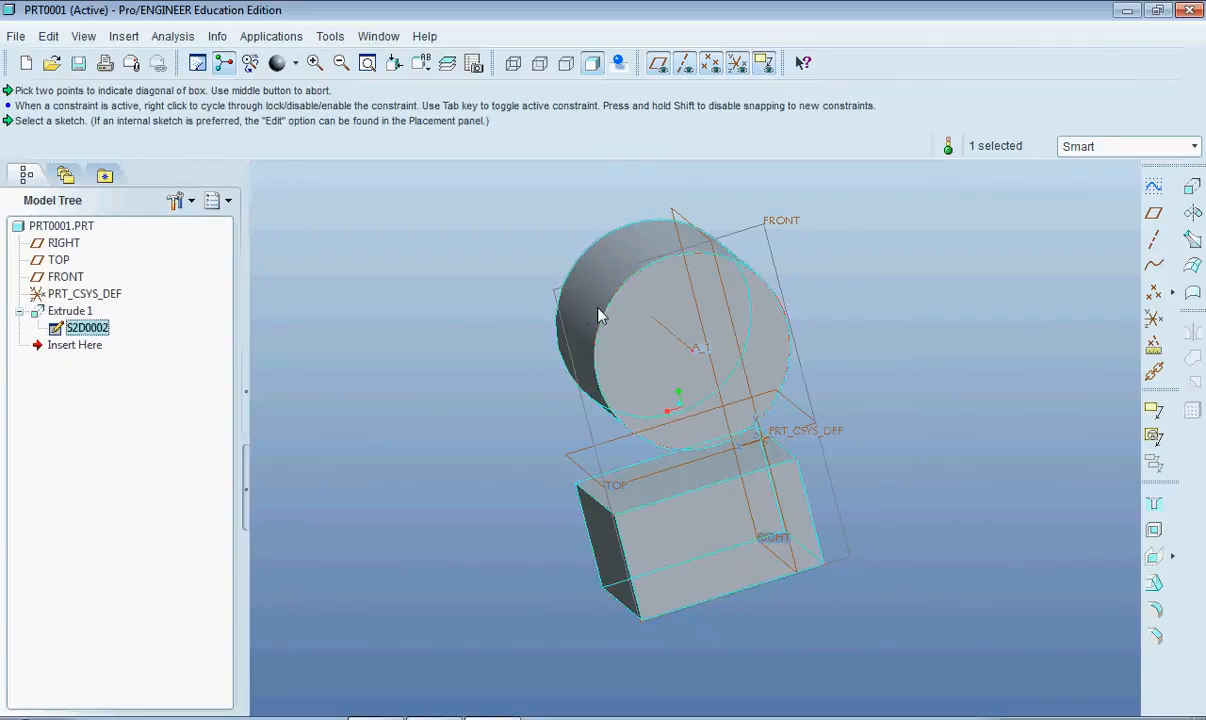
right_click(86, 327)
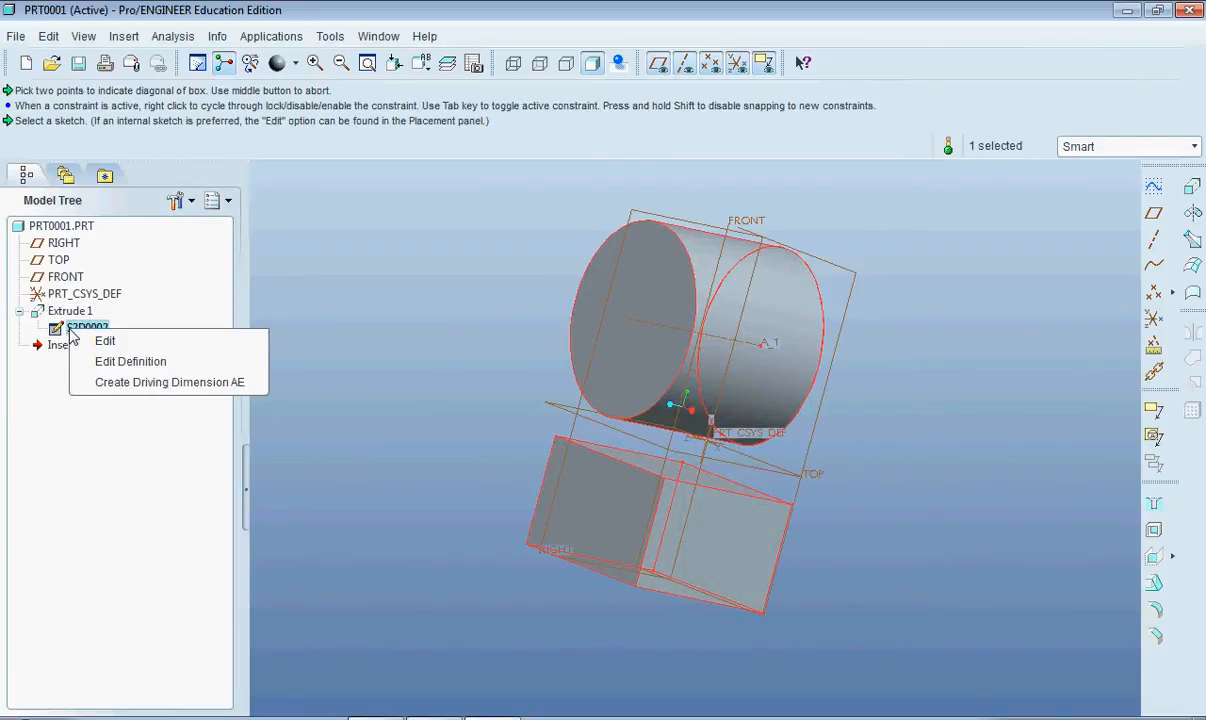
click(104, 340)
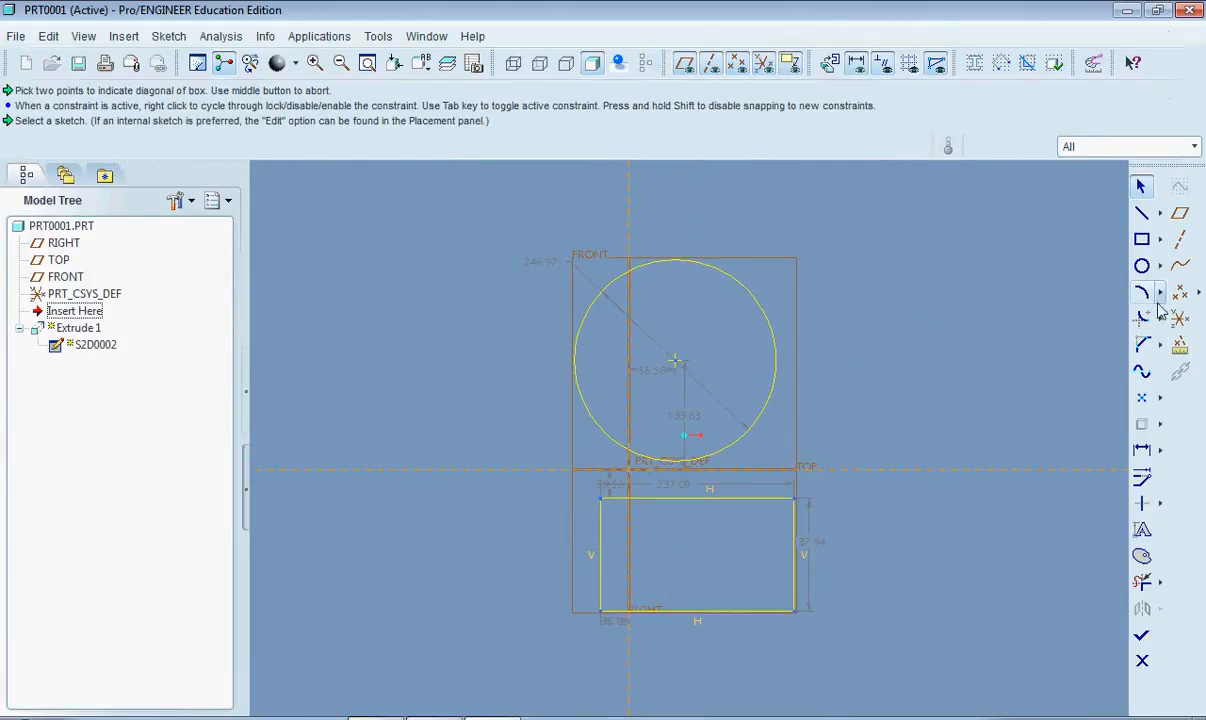
click(1141, 635)
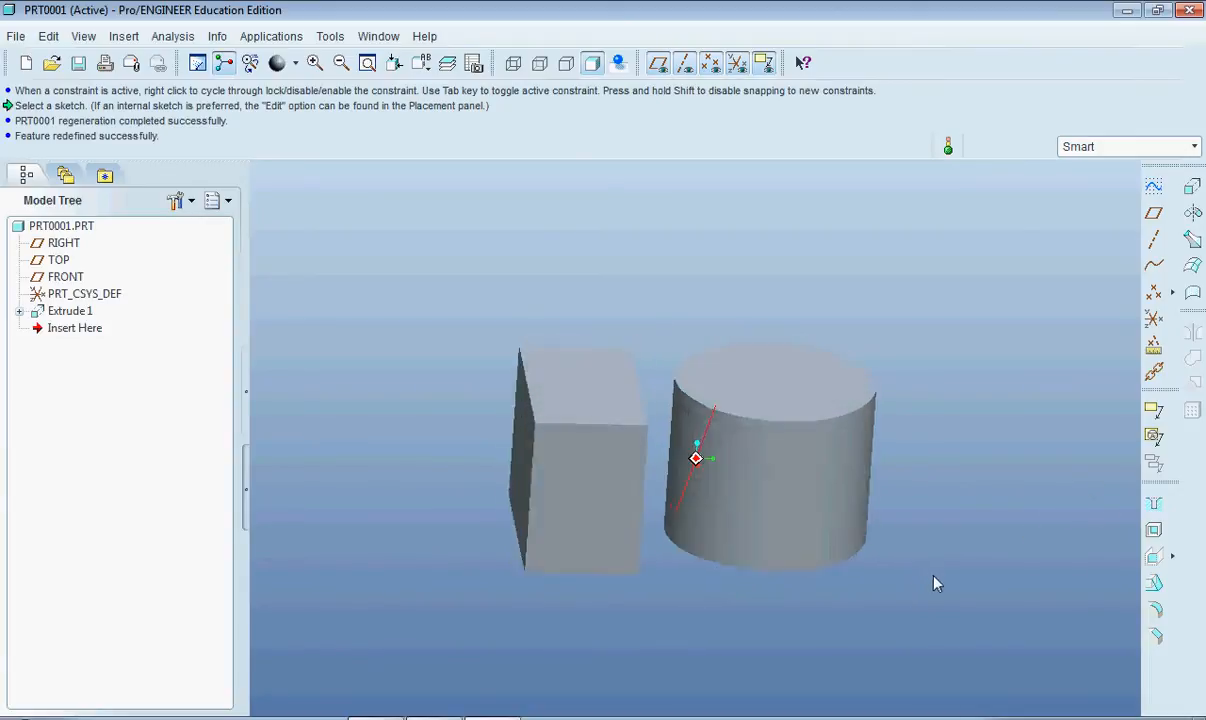
- Start Extrude 2 and open its sketch on the FRONT plane referenced to RIGHT
click(65, 276)
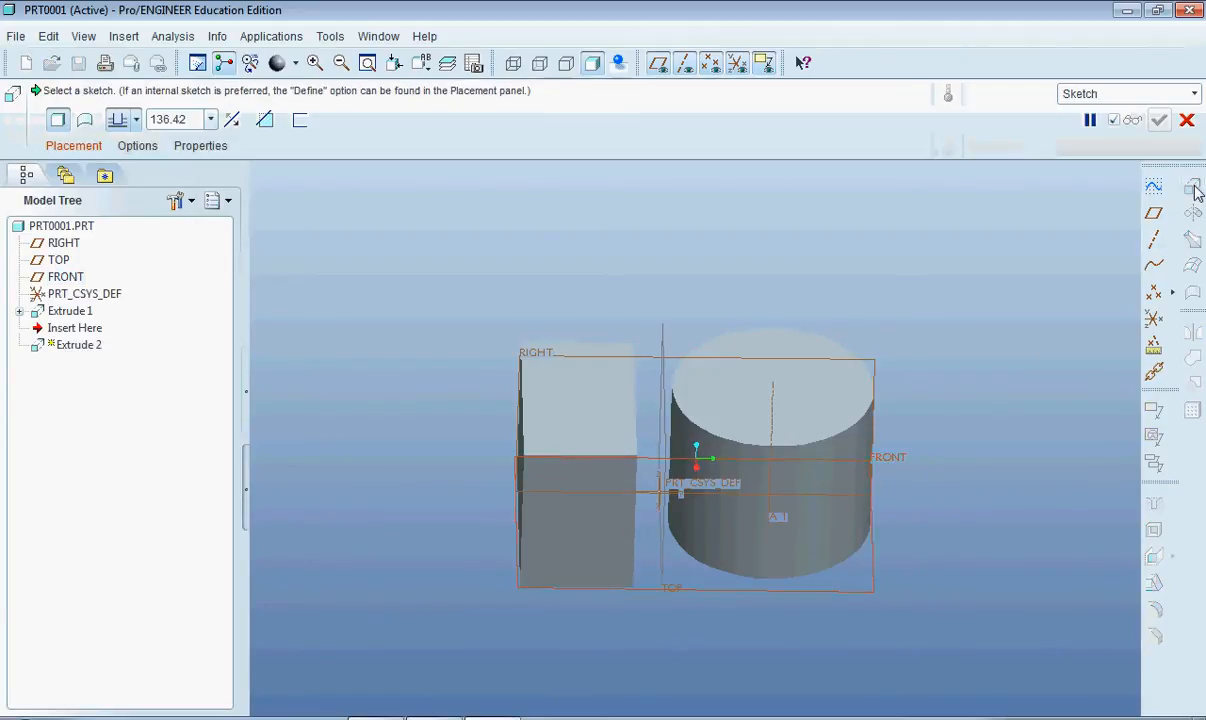
click(73, 145)
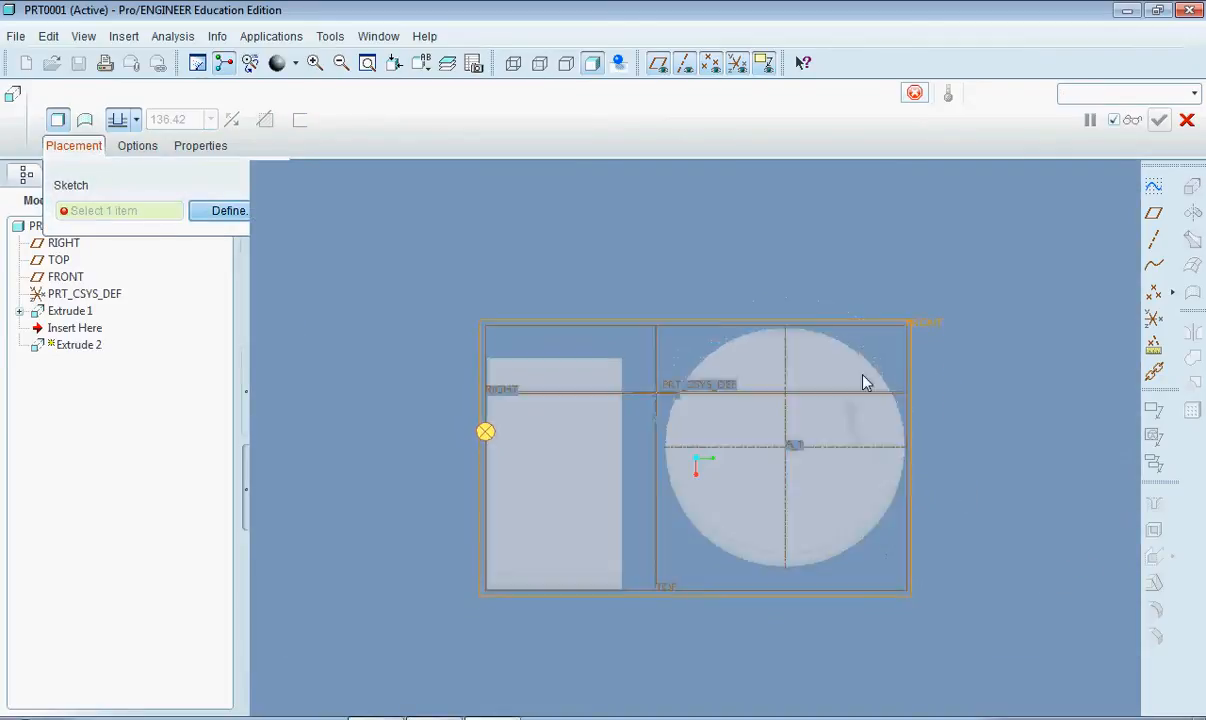
click(228, 210)
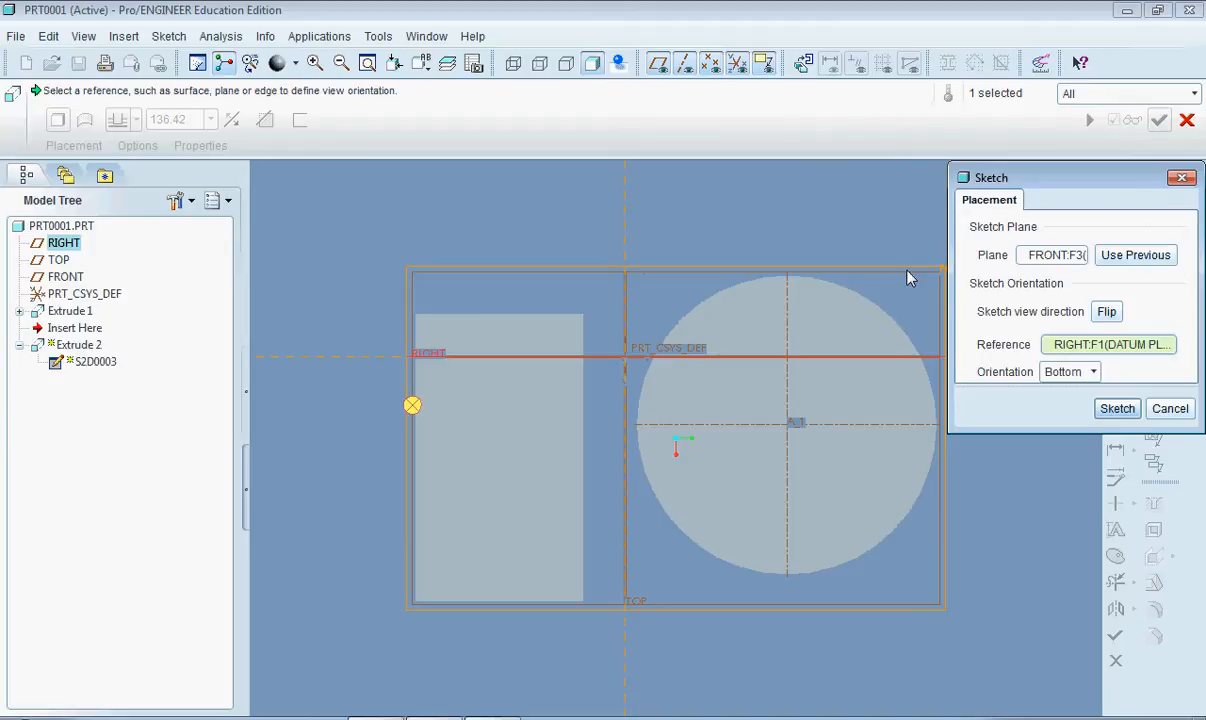
mouse_move(922, 274)
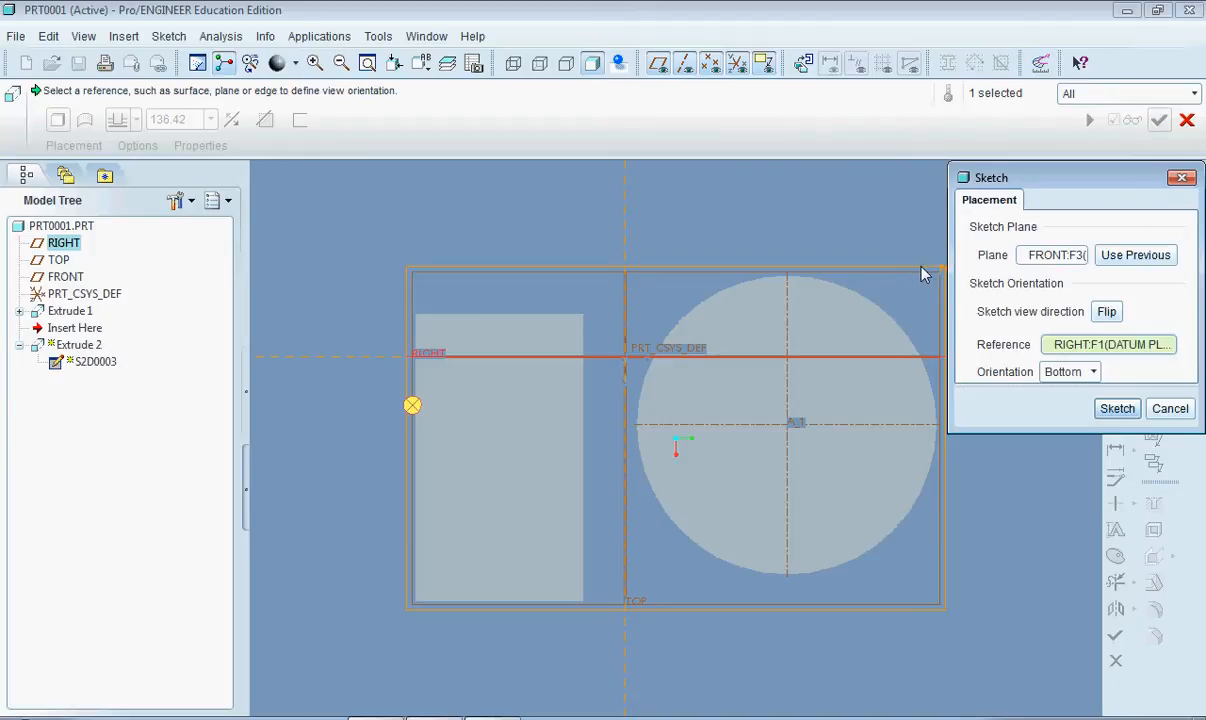
mouse_move(1117, 408)
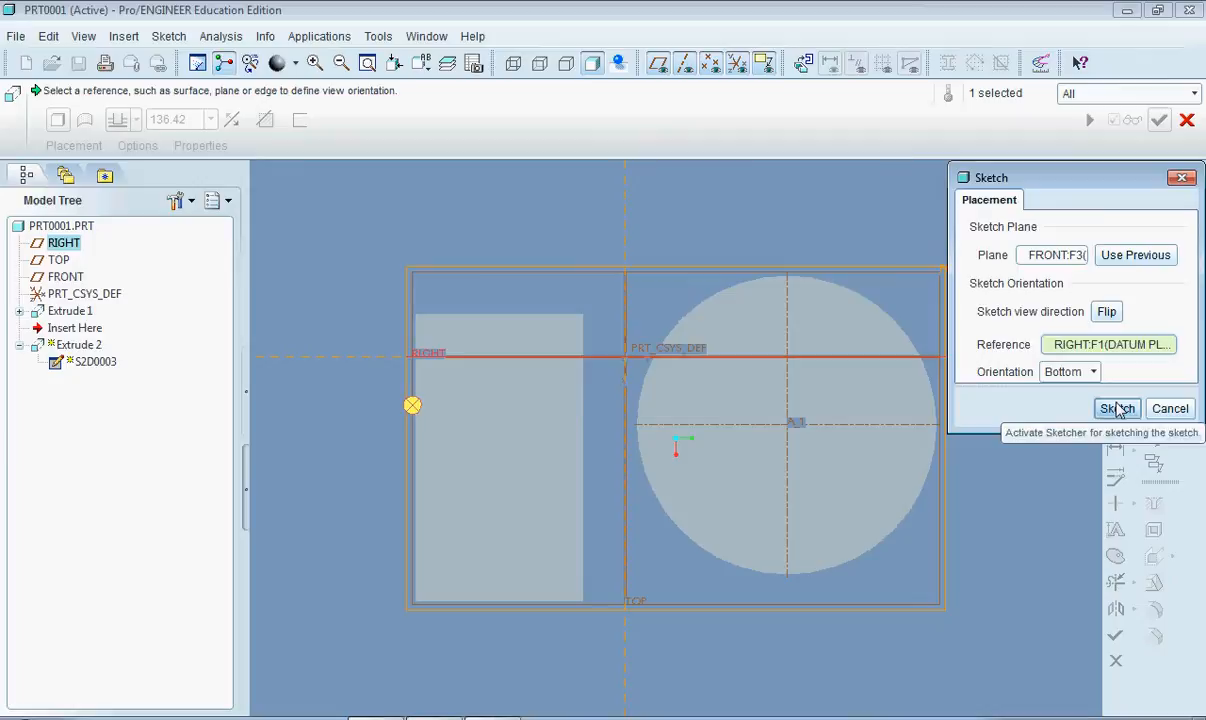
click(1117, 408)
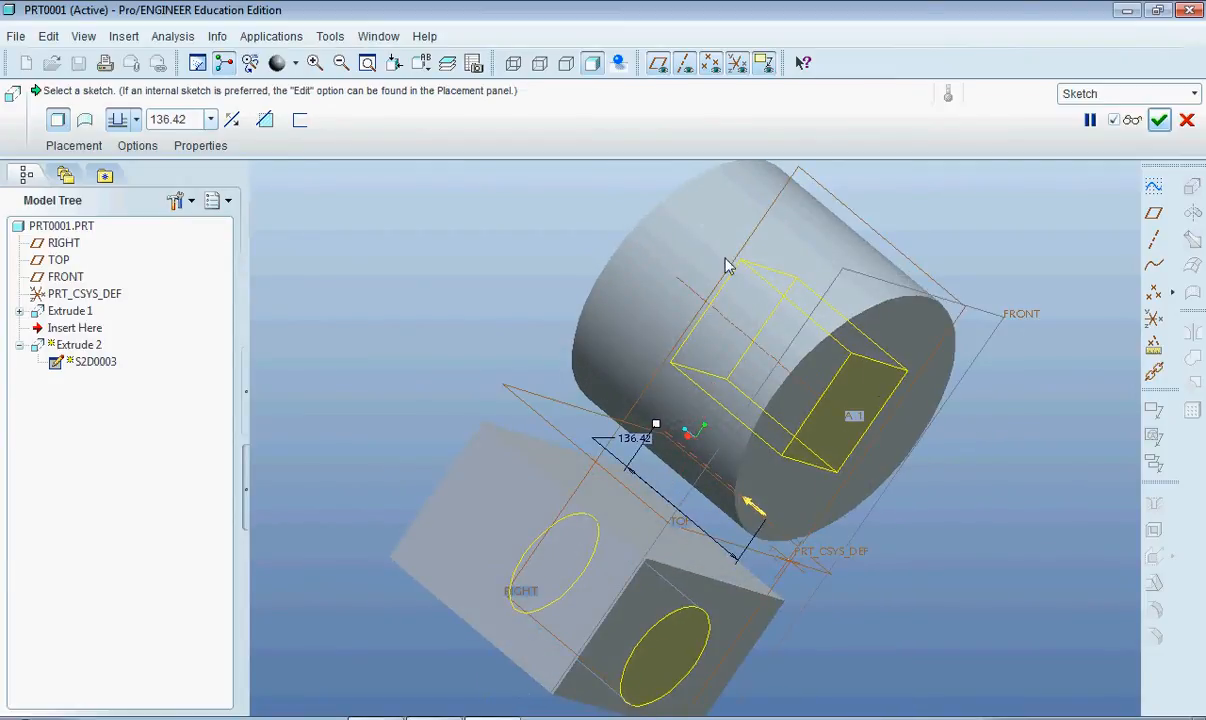
- Accept Extrude 2 at depth 254.50, adding a square boss and a round boss
drag(728, 263, 768, 395)
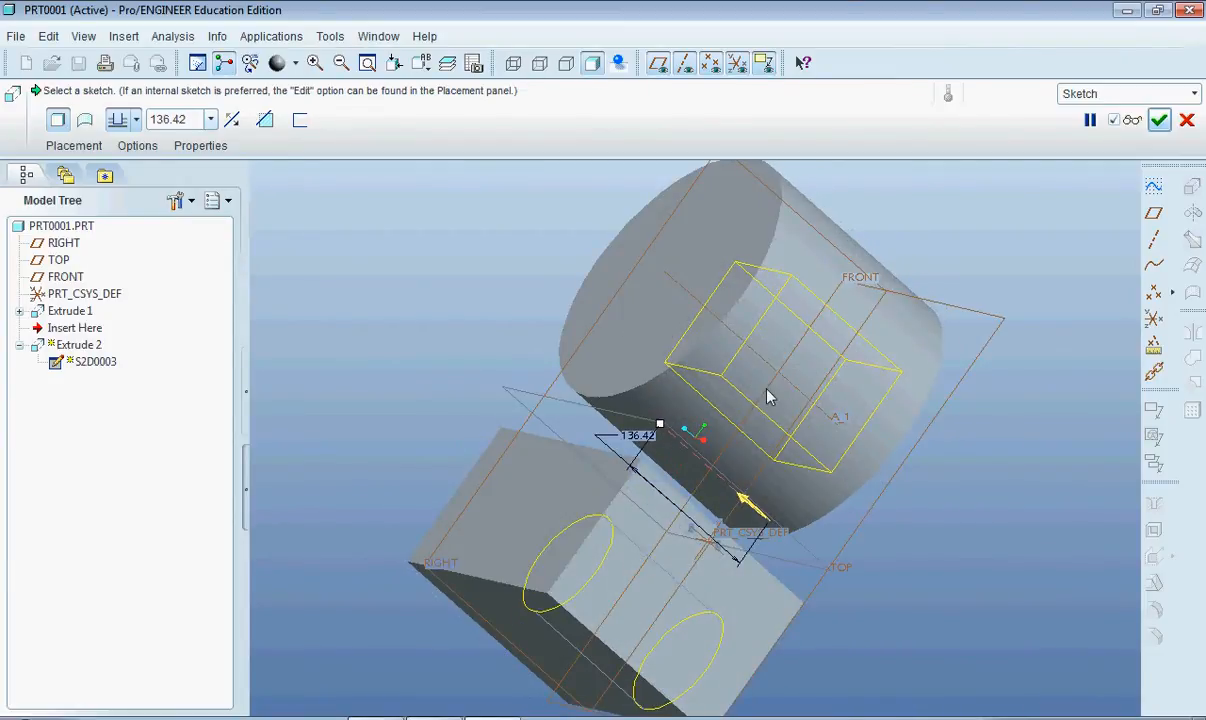
drag(770, 397, 752, 407)
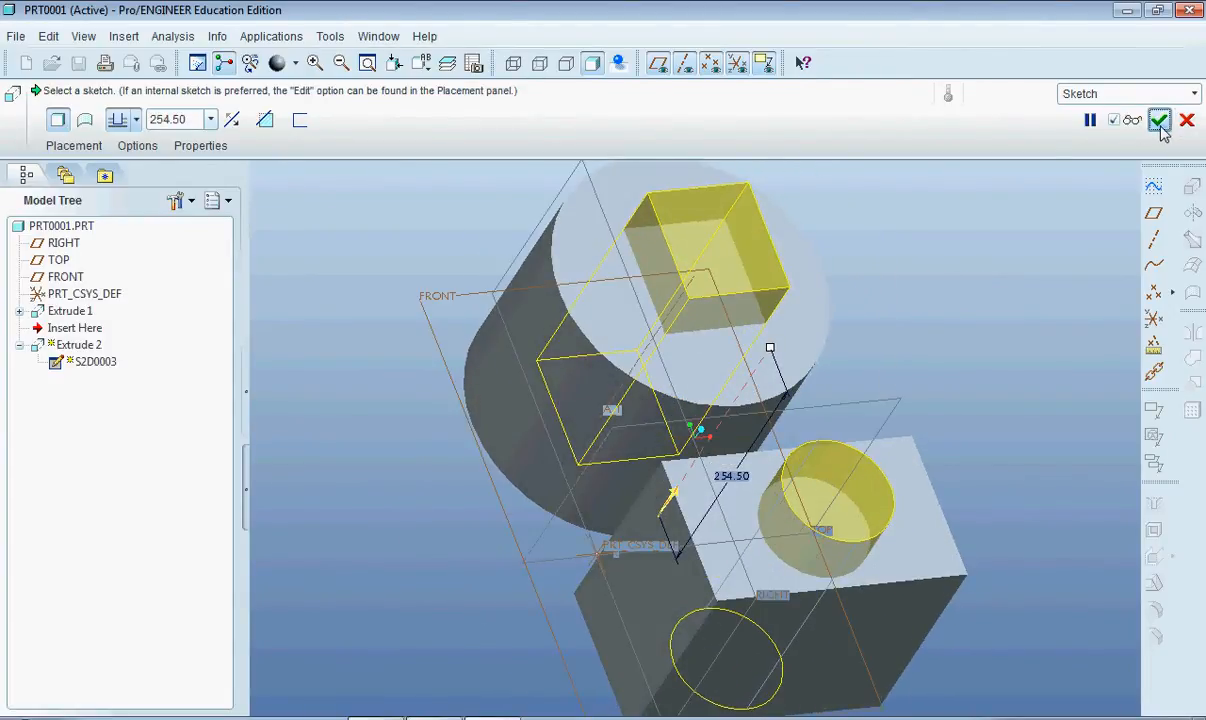
click(1159, 120)
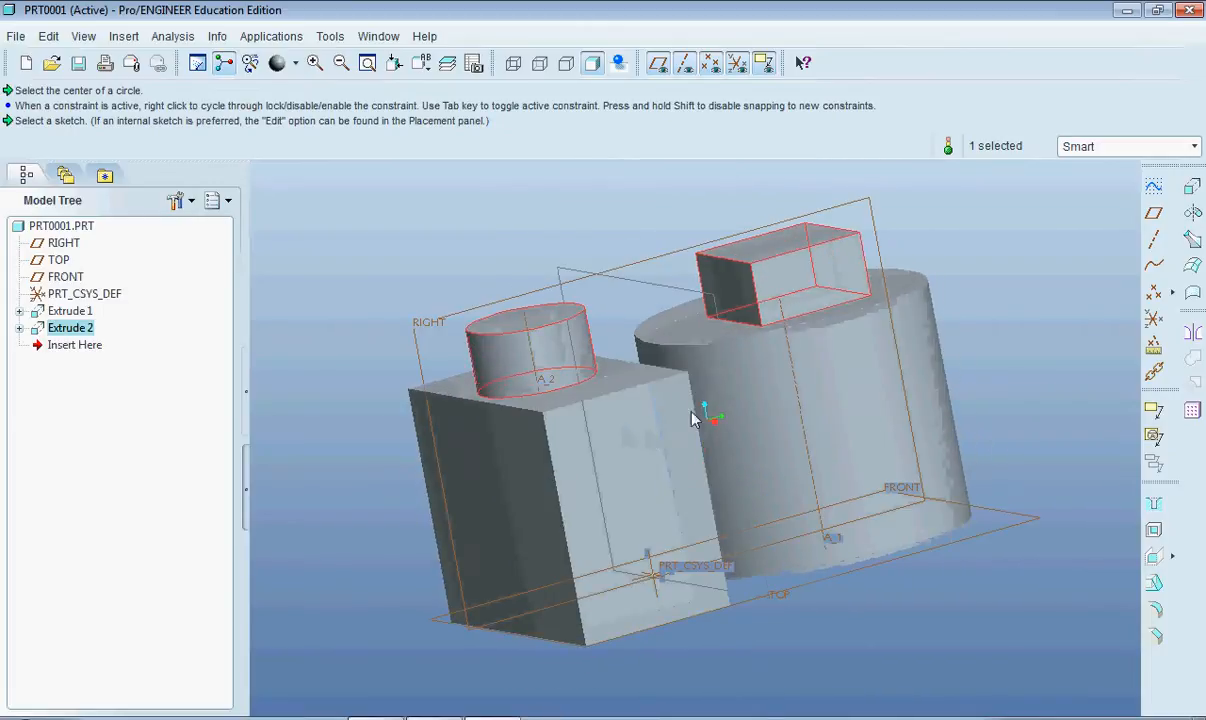
drag(695, 418, 870, 470)
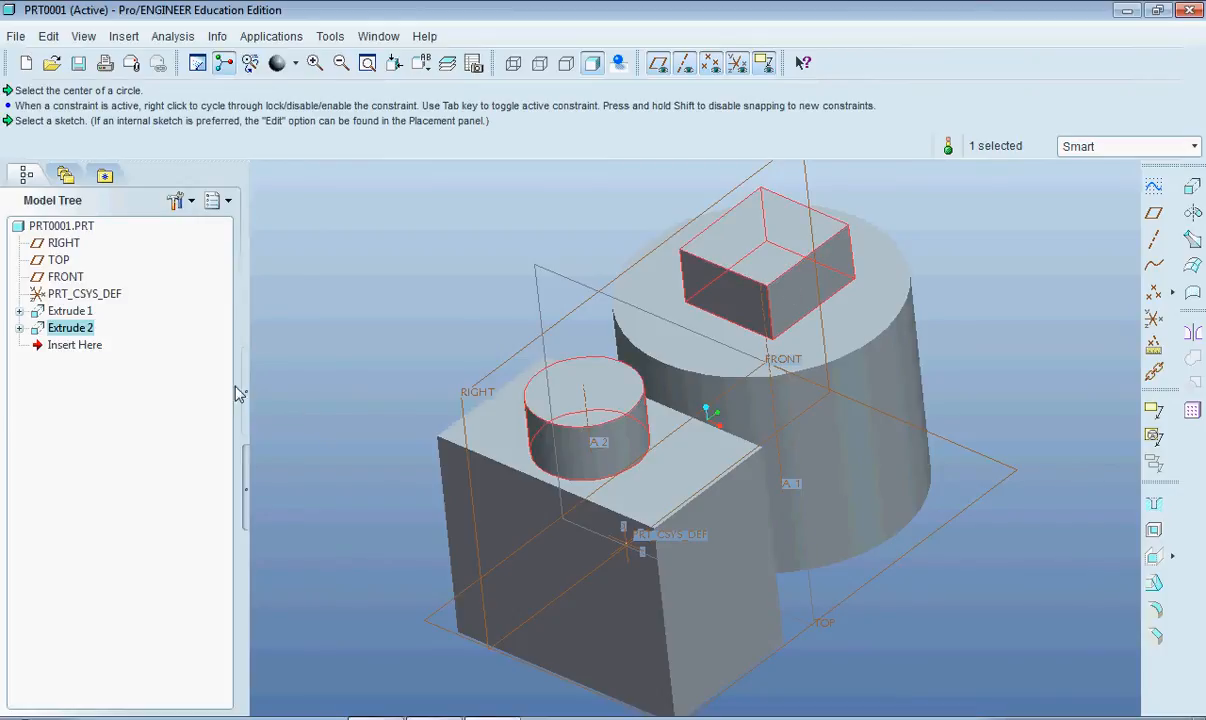
- Redefine Extrude 2 with Remove Material, cutting round and square holes
right_click(70, 327)
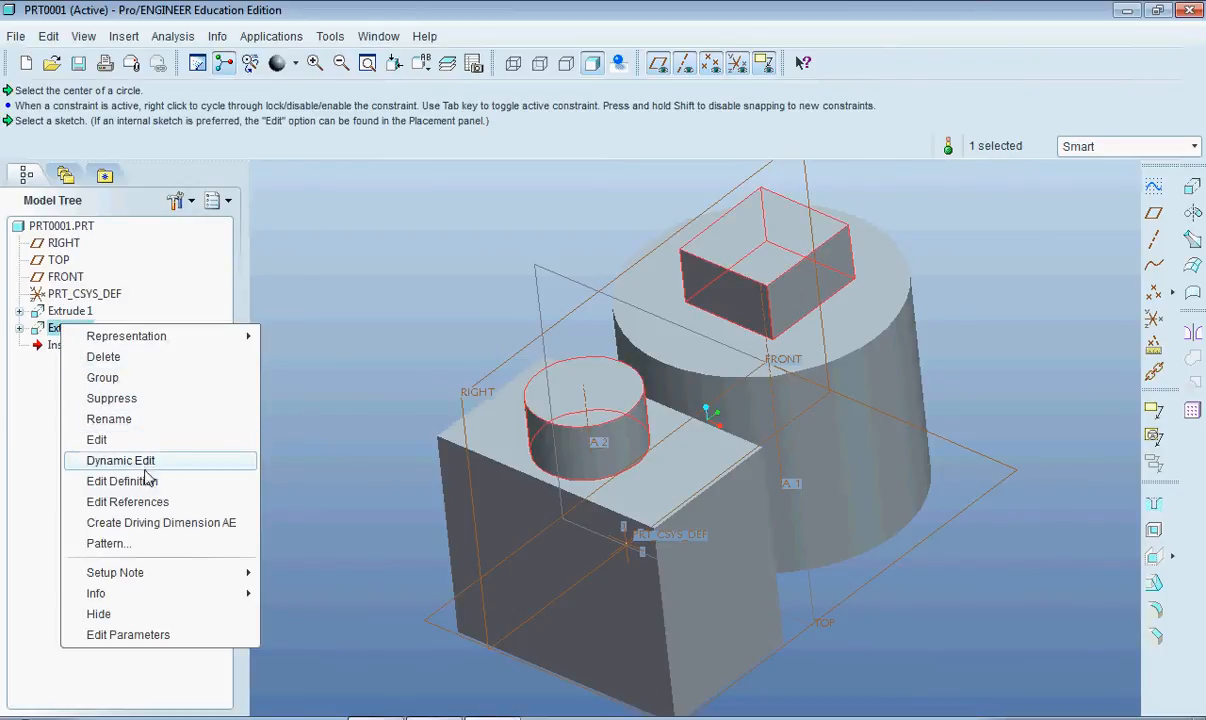
click(122, 481)
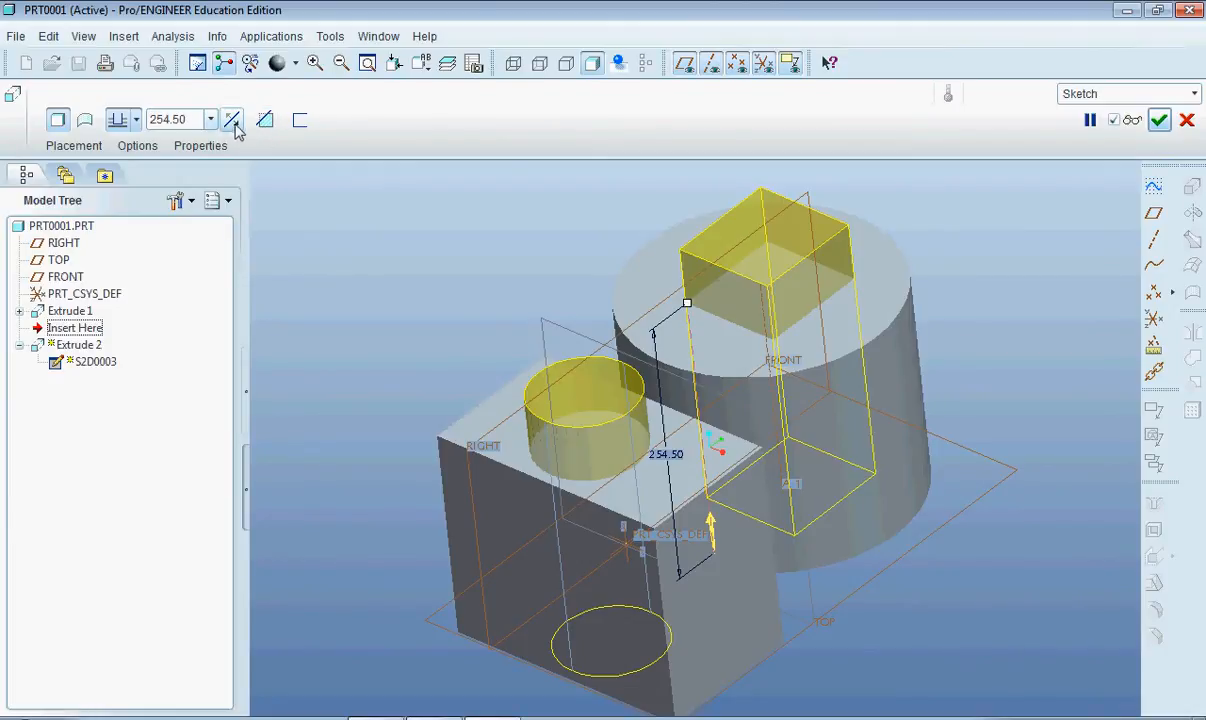
mouse_move(265, 120)
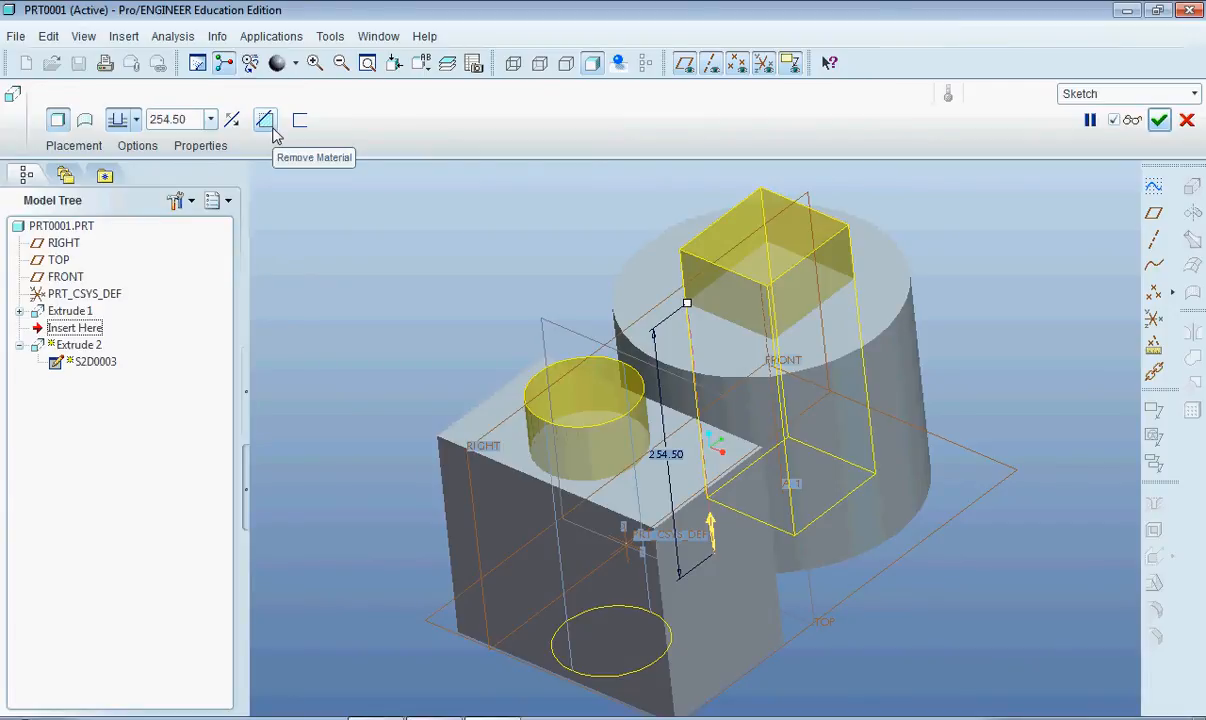
click(265, 119)
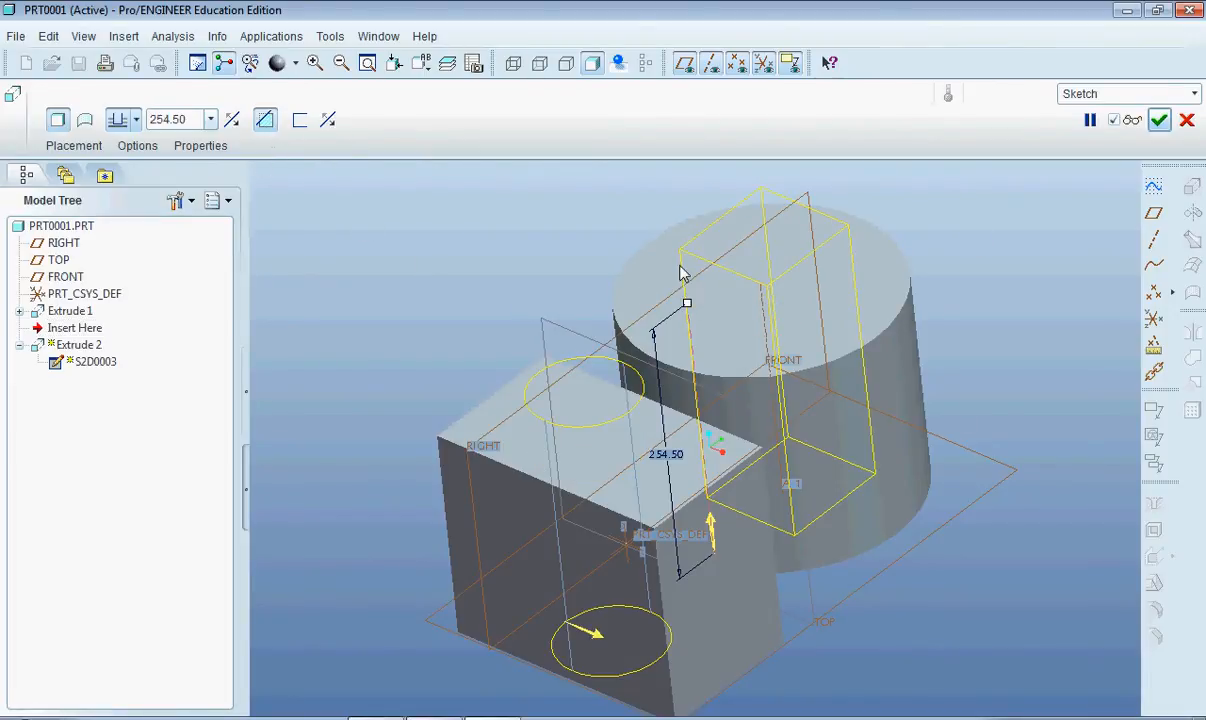
drag(680, 275, 740, 350)
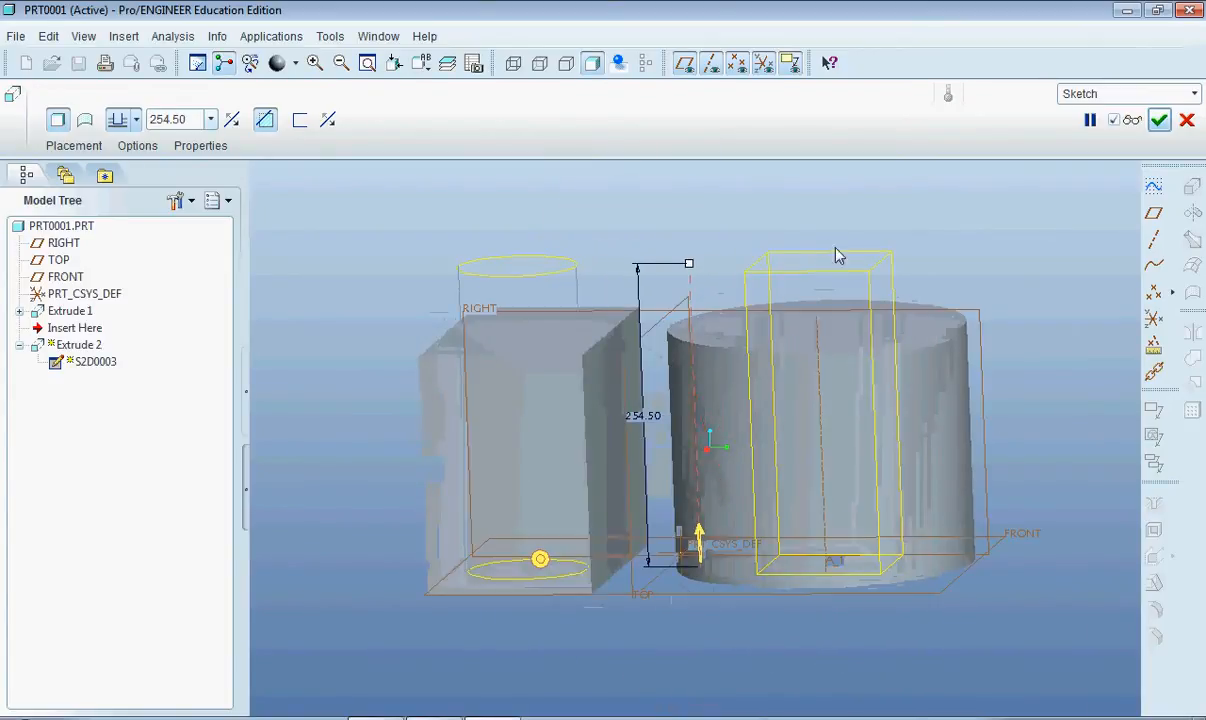
click(1159, 120)
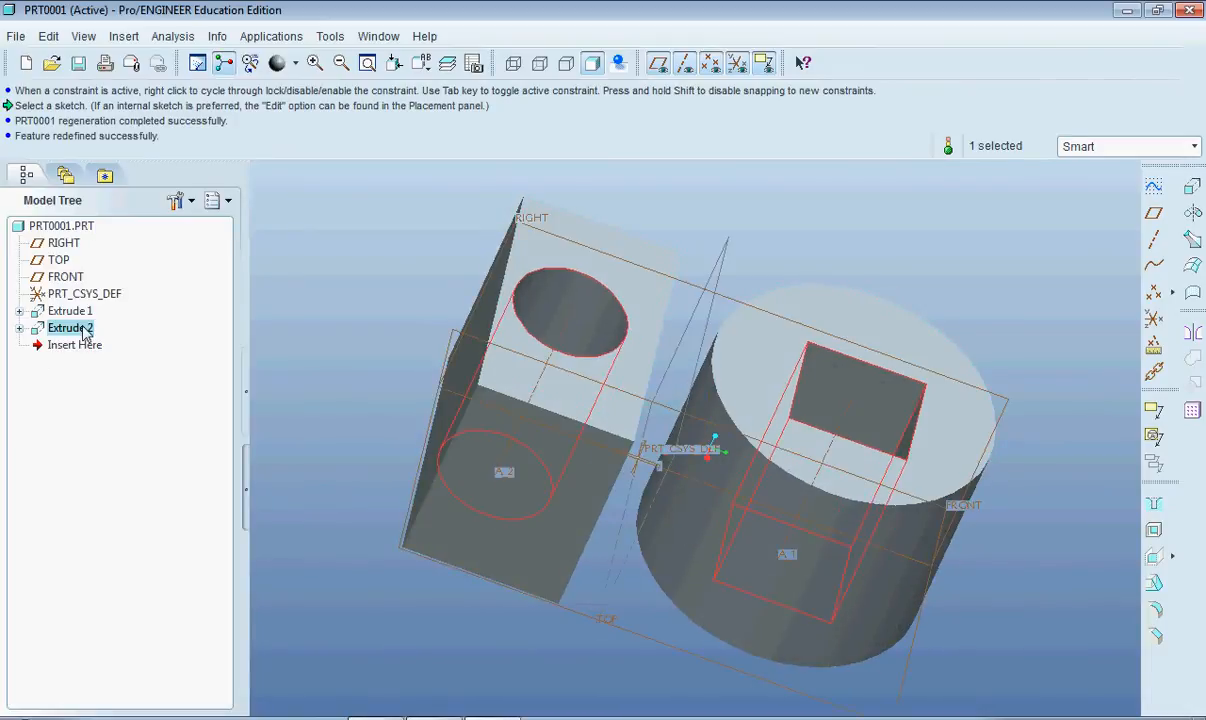
- Reduce the Extrude 2 cut depth from 254.50 to 132.00
double_click(70, 328)
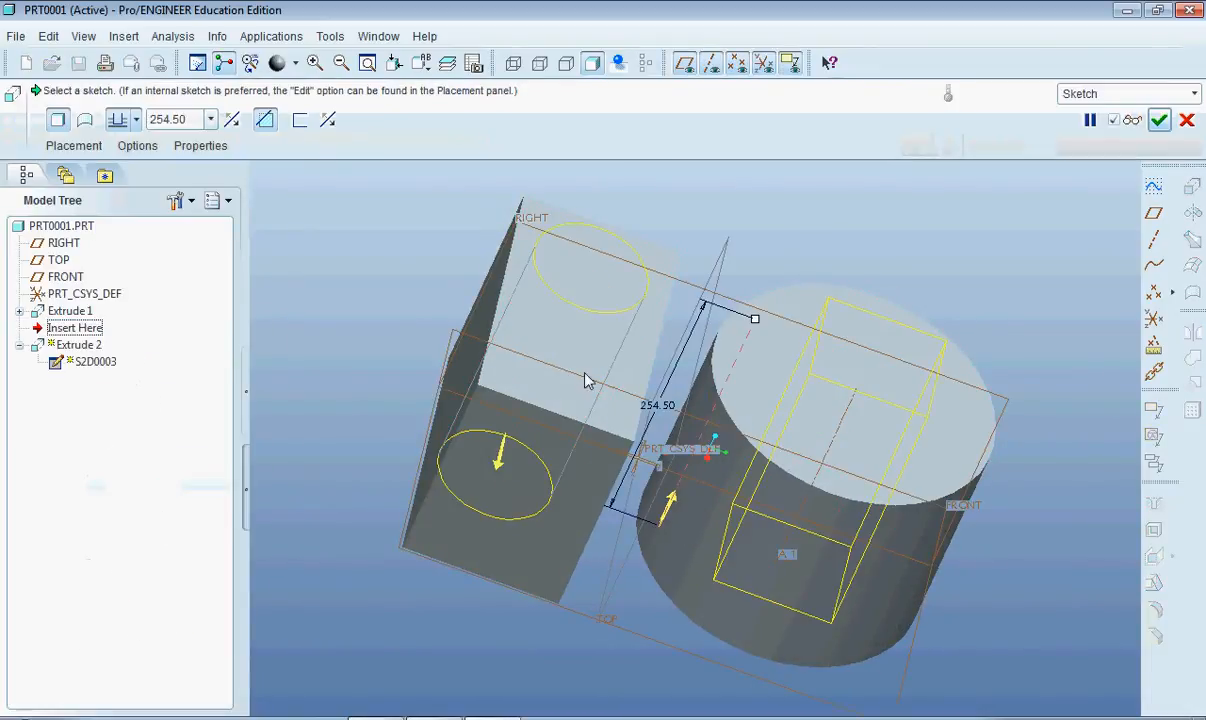
mouse_move(748, 348)
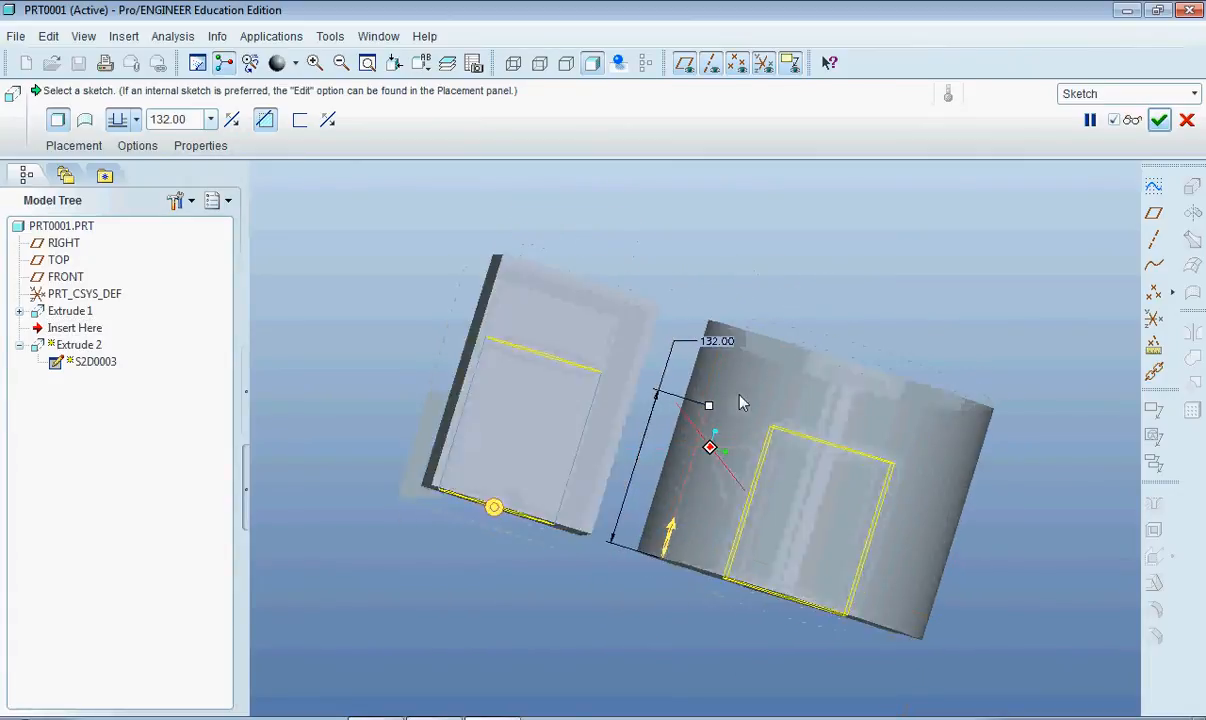
click(1159, 120)
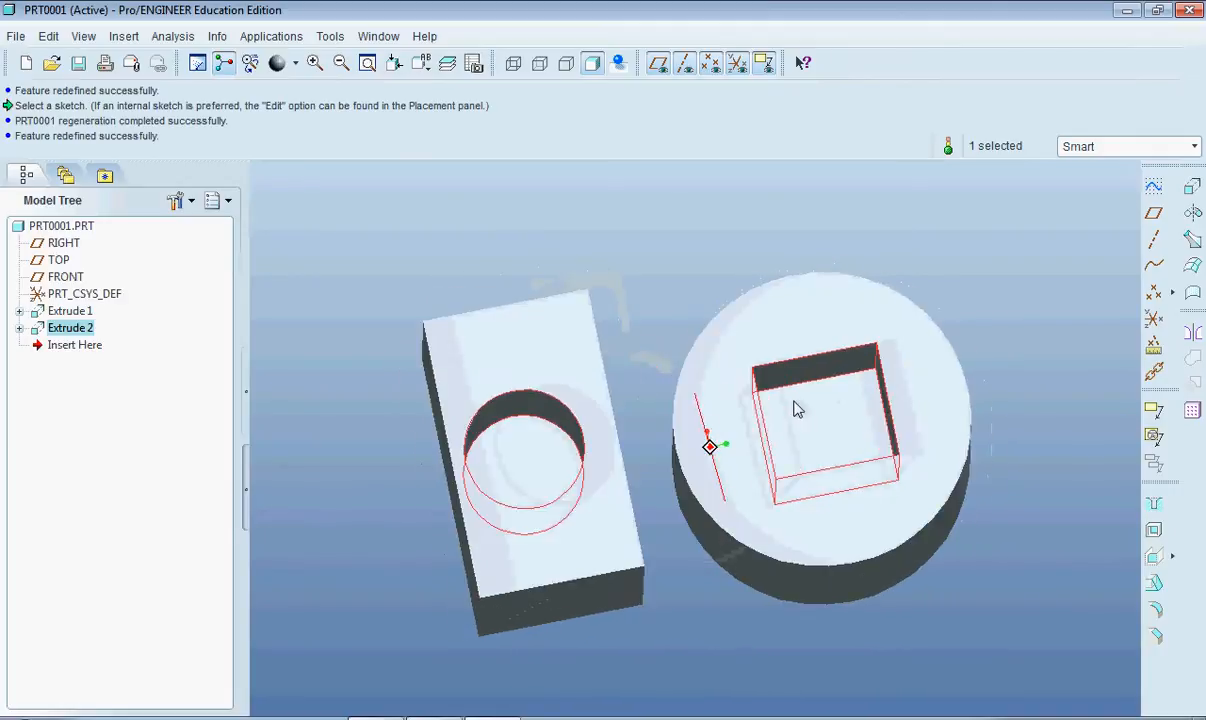
drag(800, 408, 425, 370)
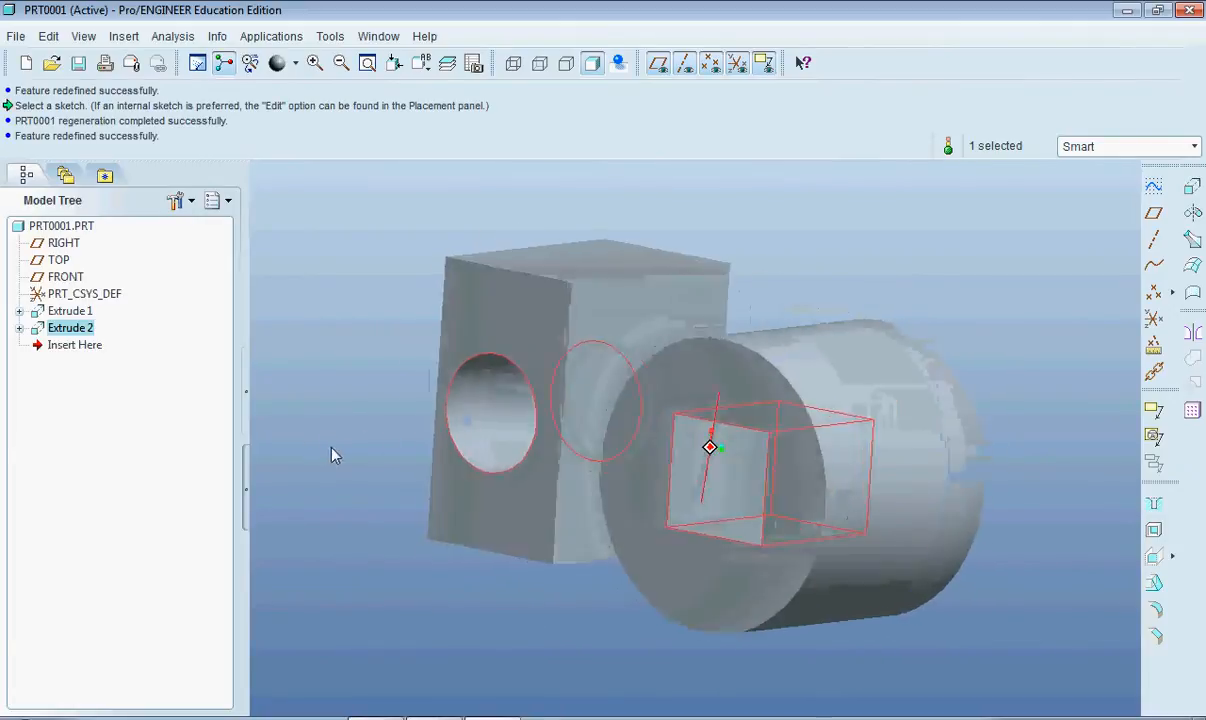
drag(710, 447, 480, 355)
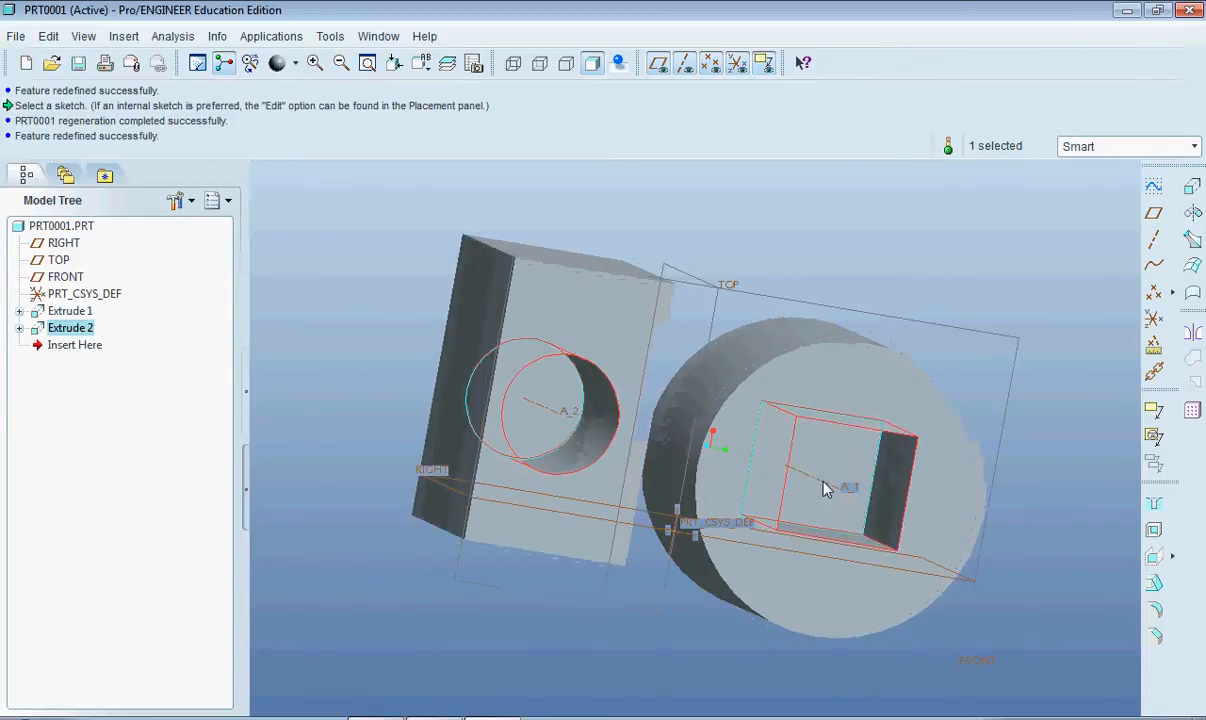
drag(820, 488, 480, 440)
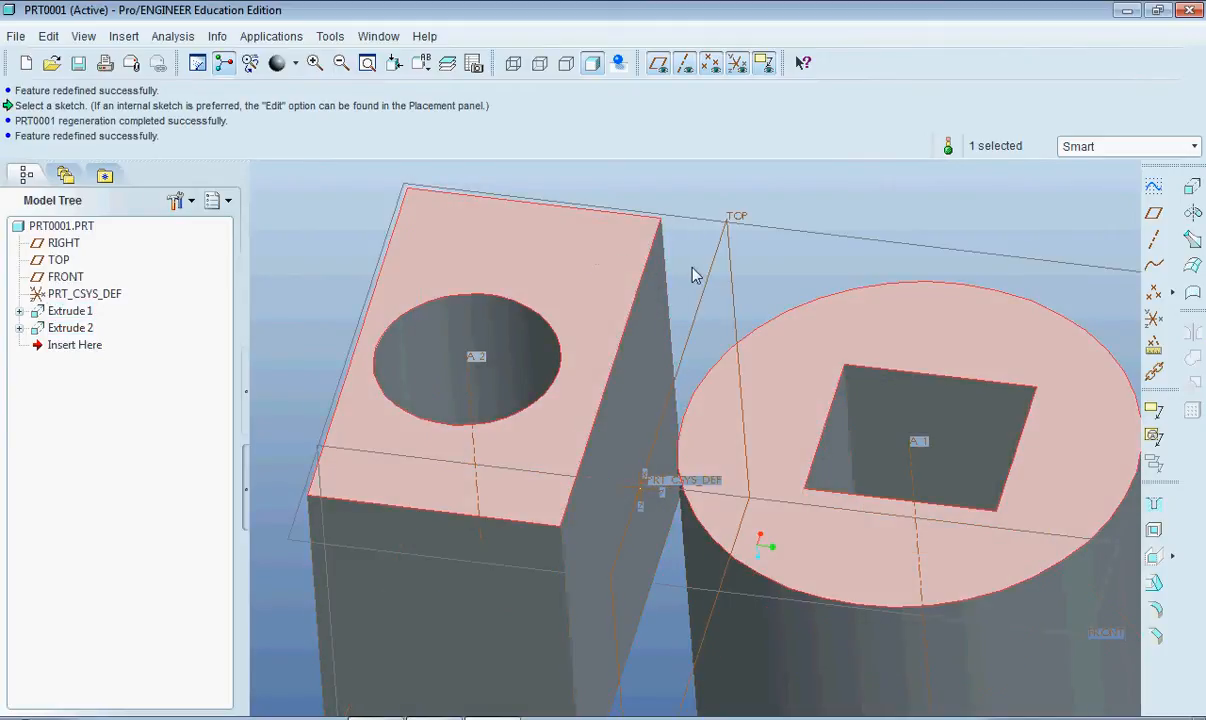
click(640, 238)
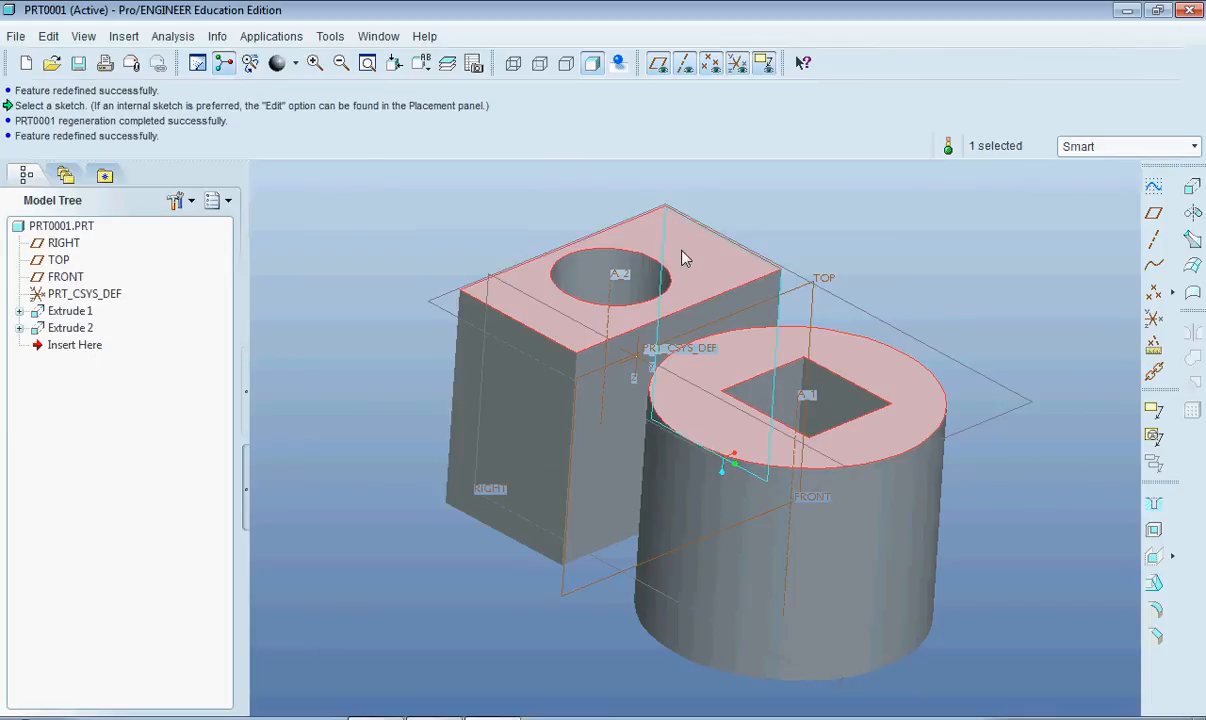
mouse_move(715, 292)
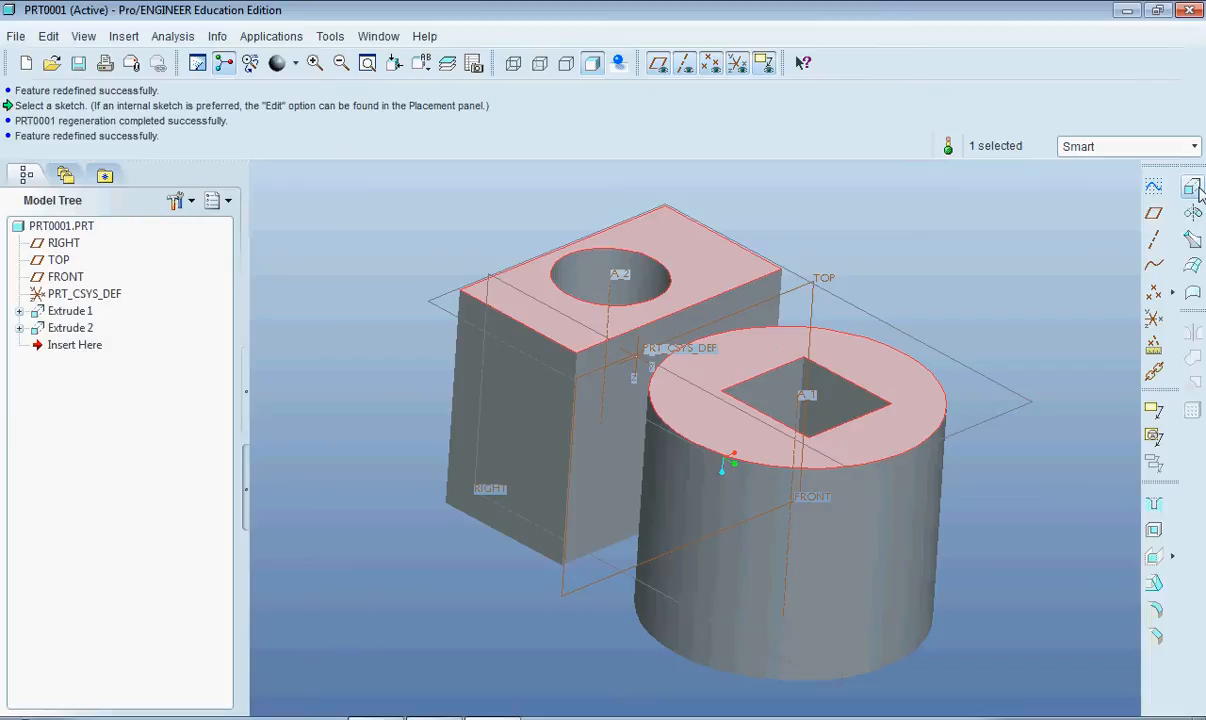
- Start Extrude 3 and open a sketch on the block's top face
click(1192, 188)
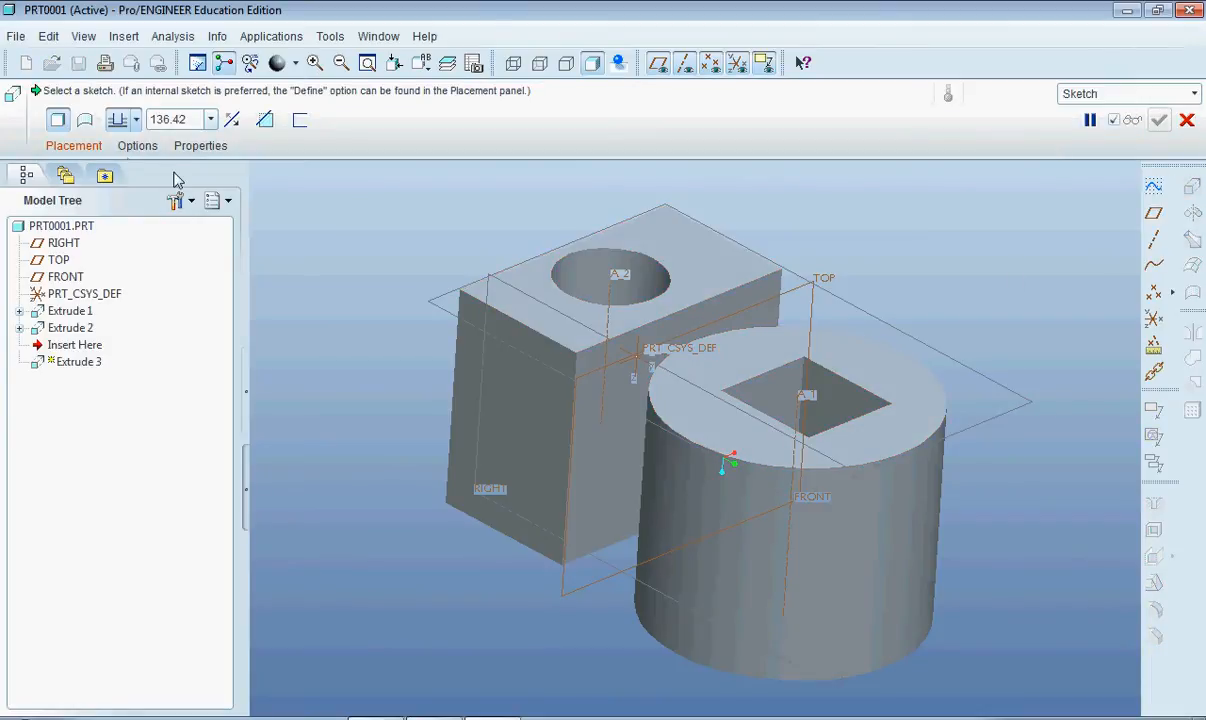
click(73, 145)
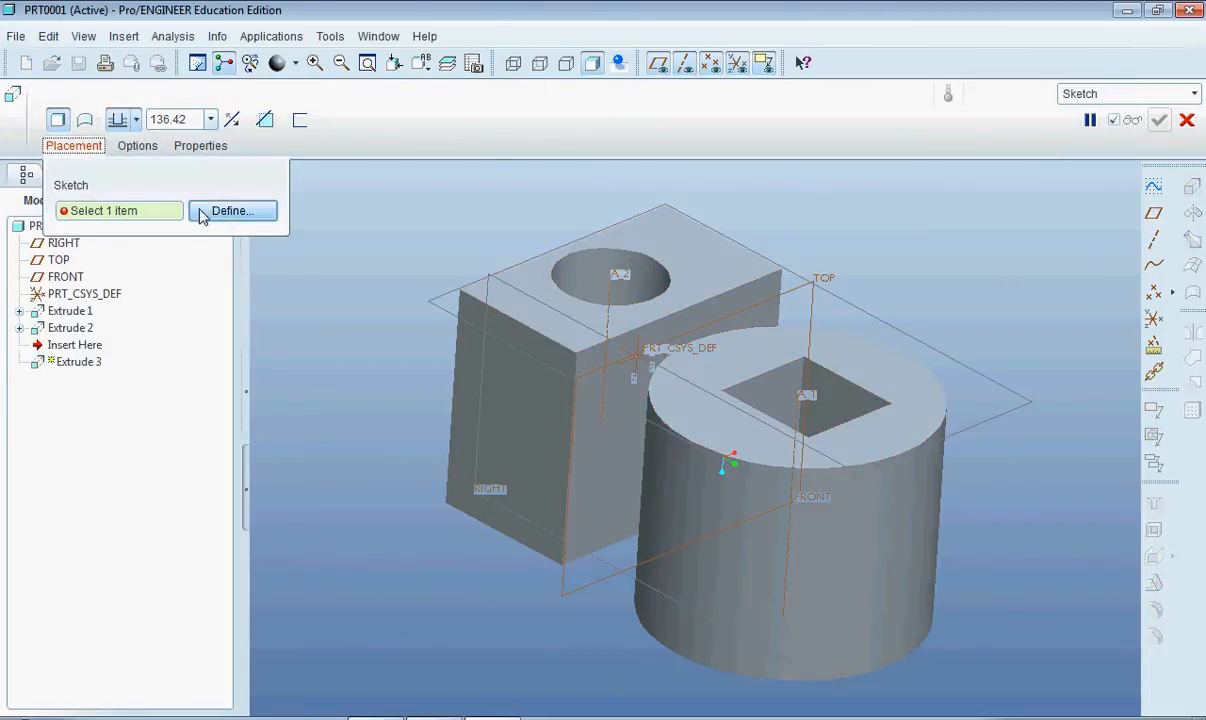
click(232, 210)
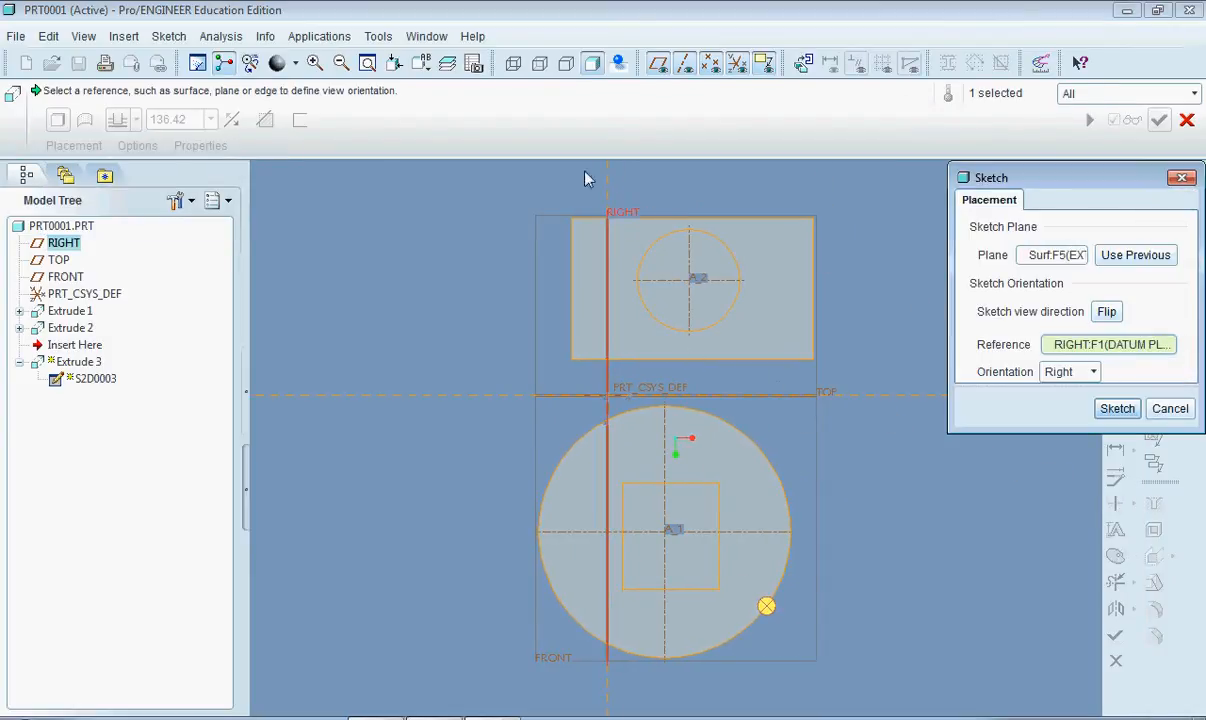
click(1117, 408)
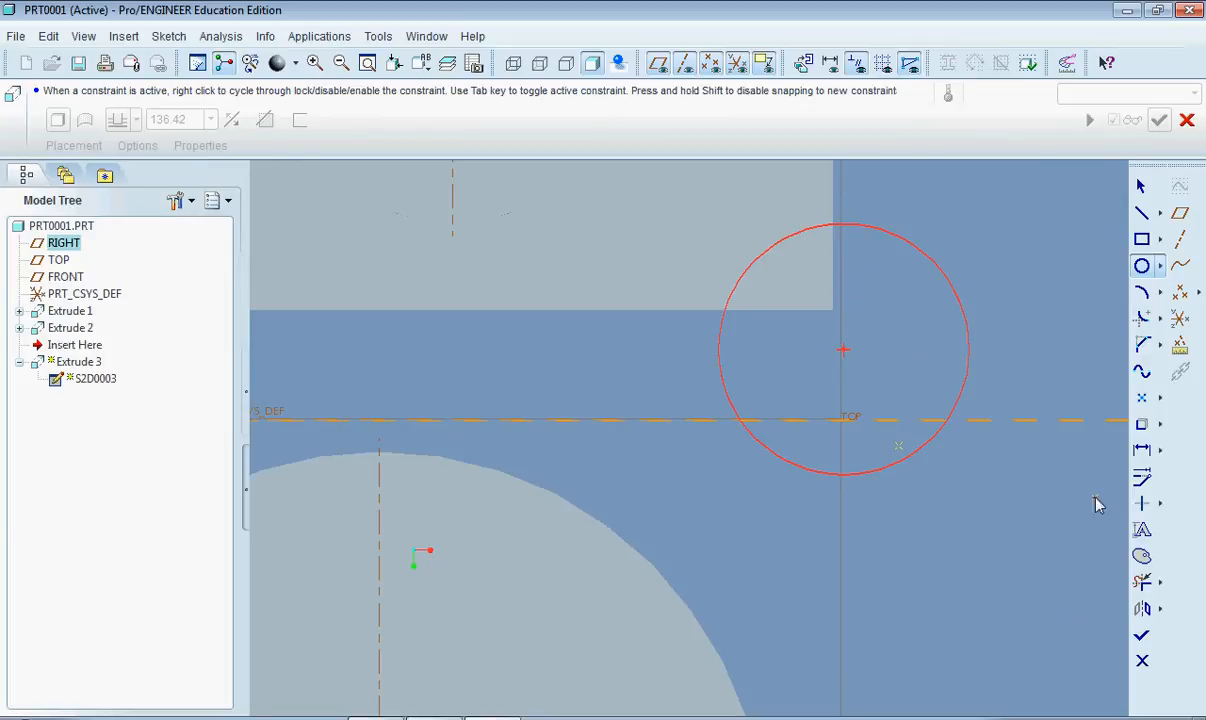
mouse_move(843, 224)
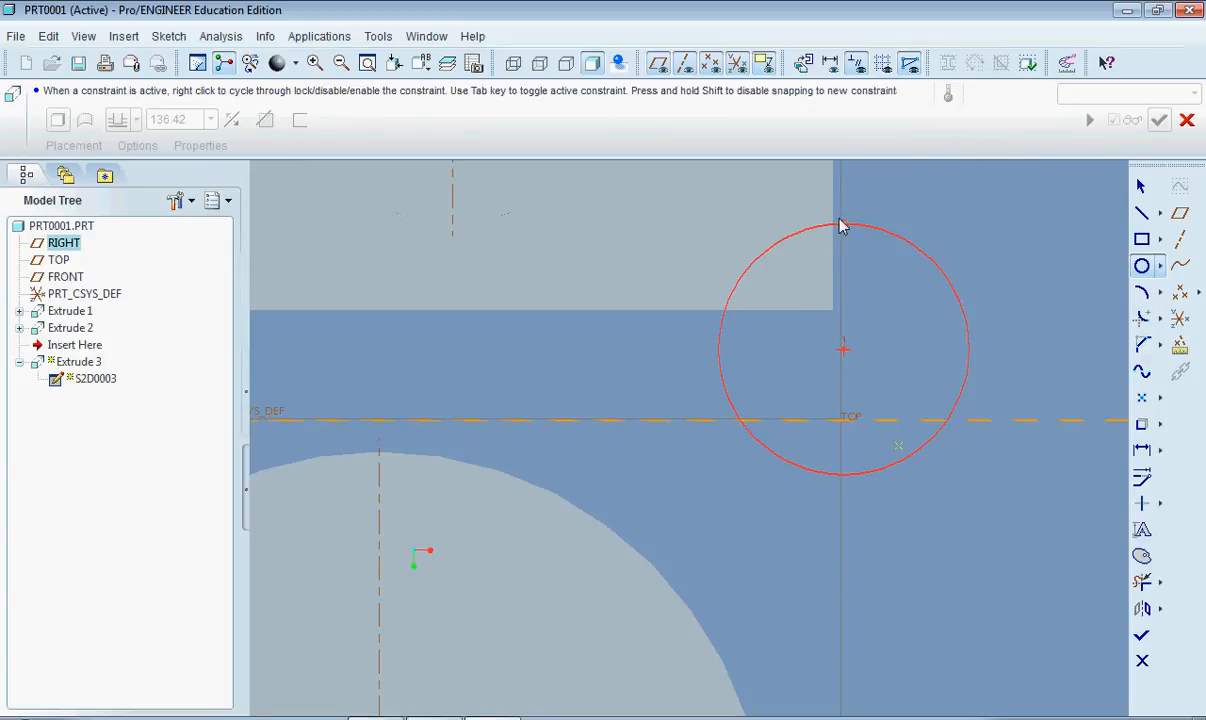
mouse_move(858, 318)
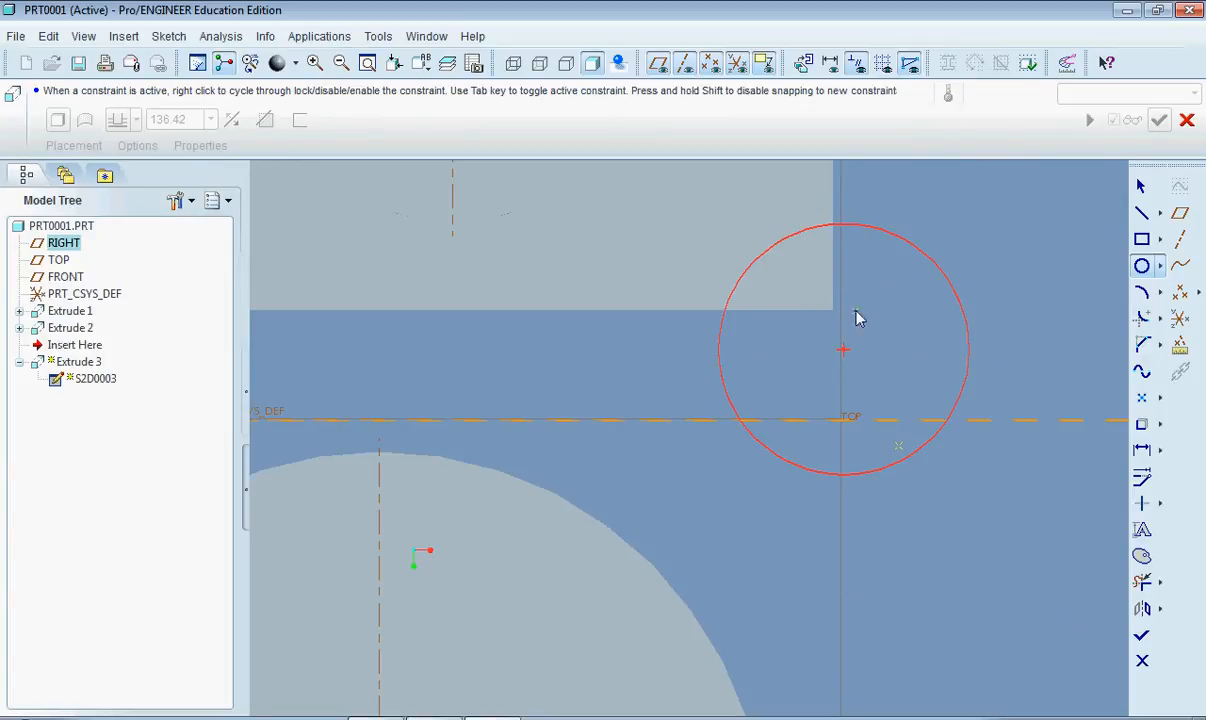
mouse_move(918, 505)
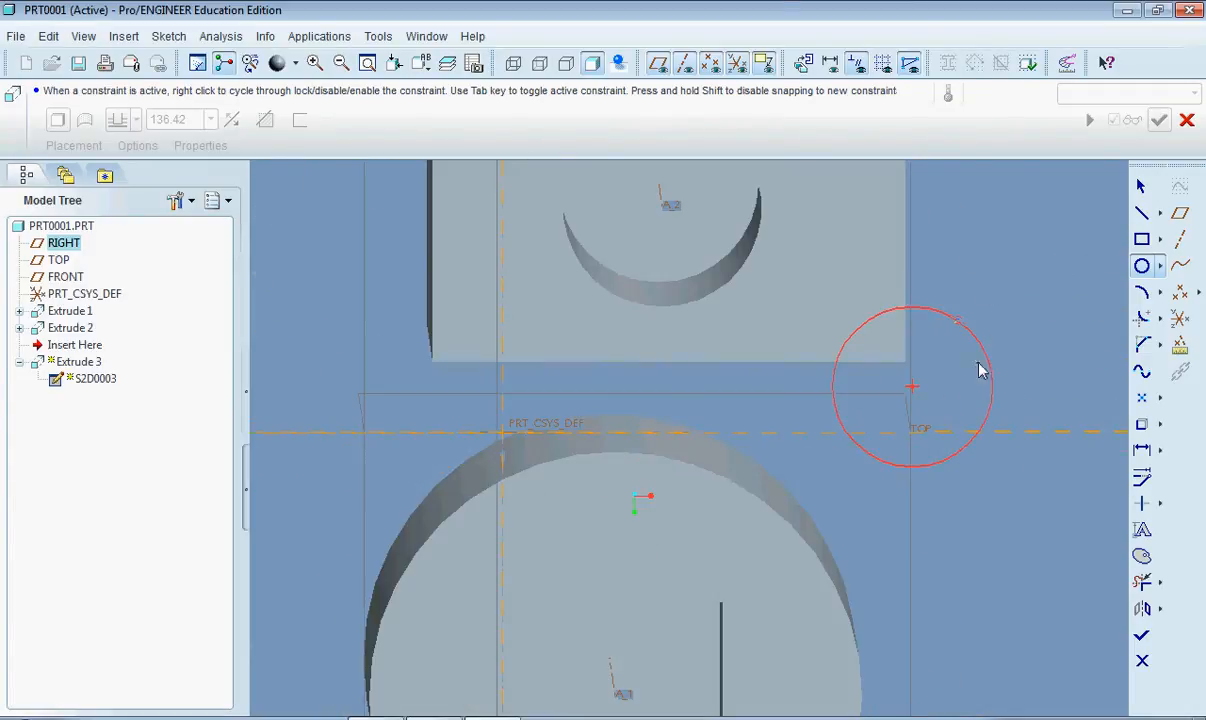
mouse_move(893, 357)
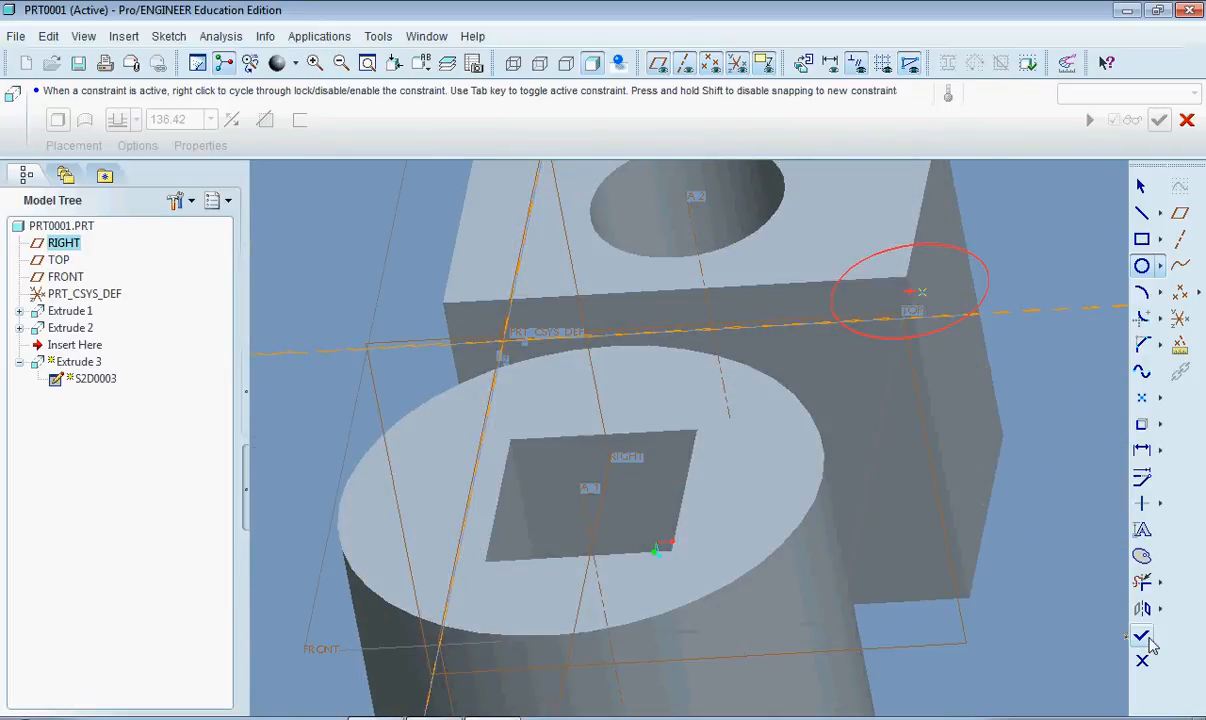
mouse_move(1141, 636)
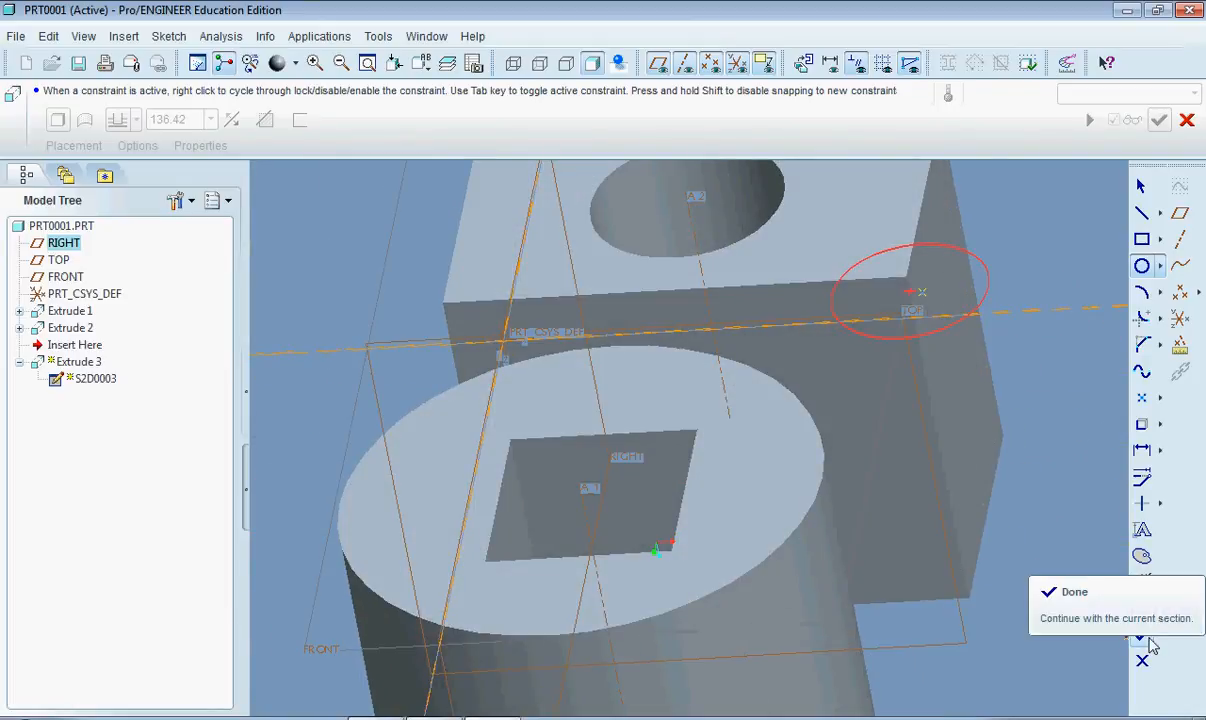
- Finish the circle sketch and accept Extrude 3 as a 12.63-deep corner cut
click(1074, 591)
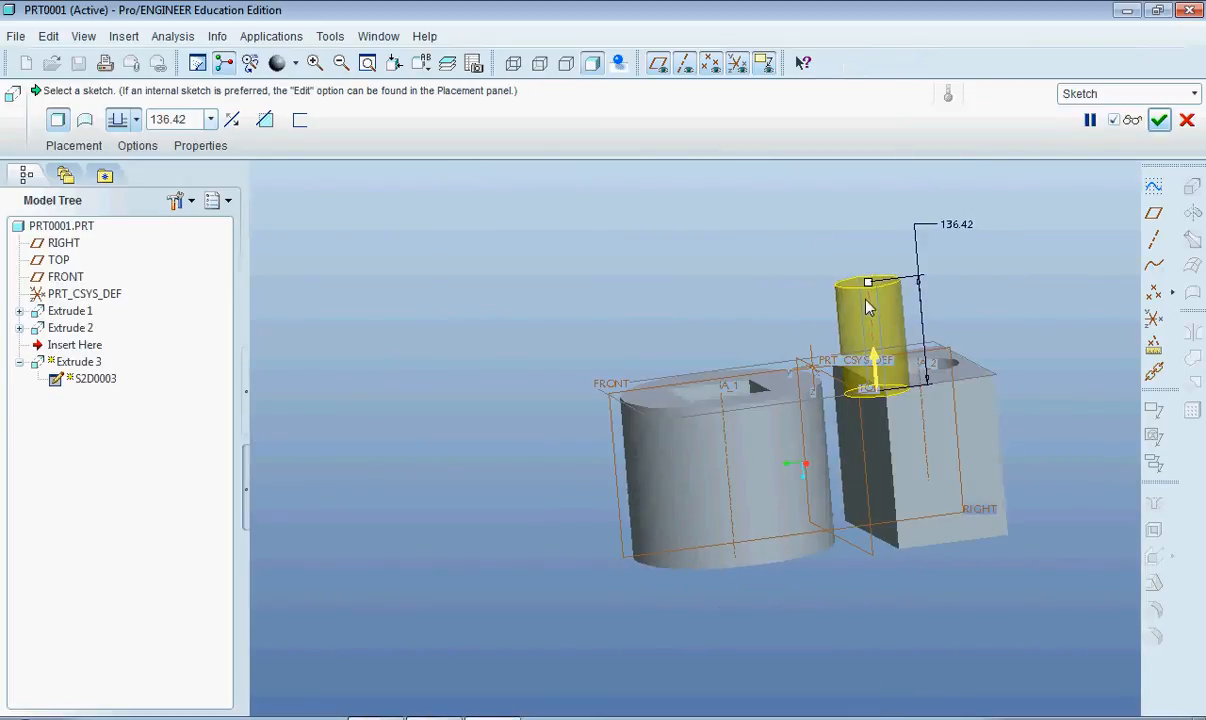
mouse_move(294, 110)
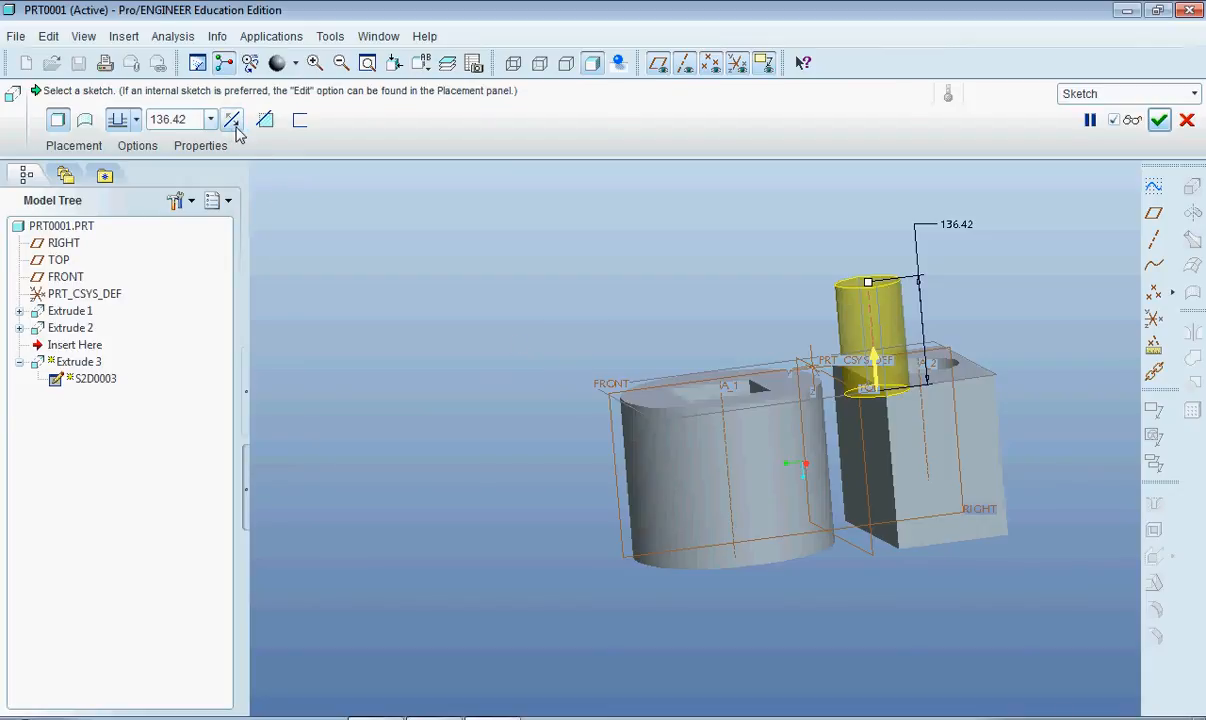
click(265, 120)
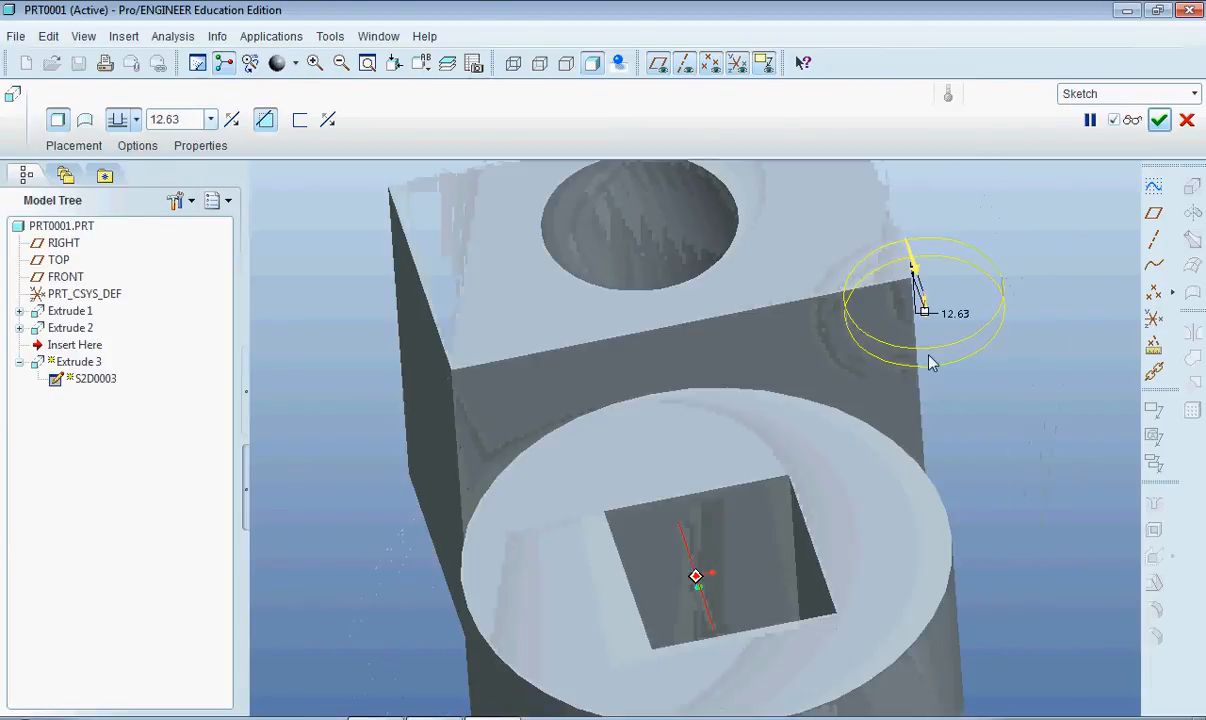
click(1159, 120)
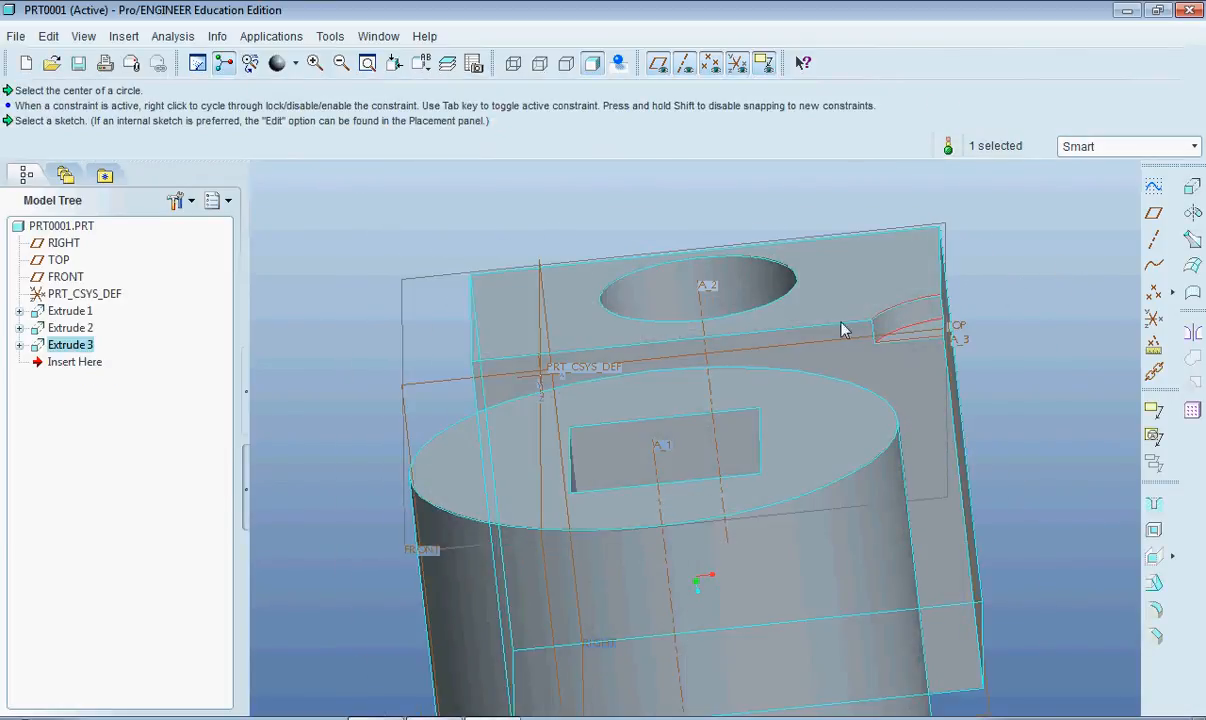
drag(840, 330, 780, 473)
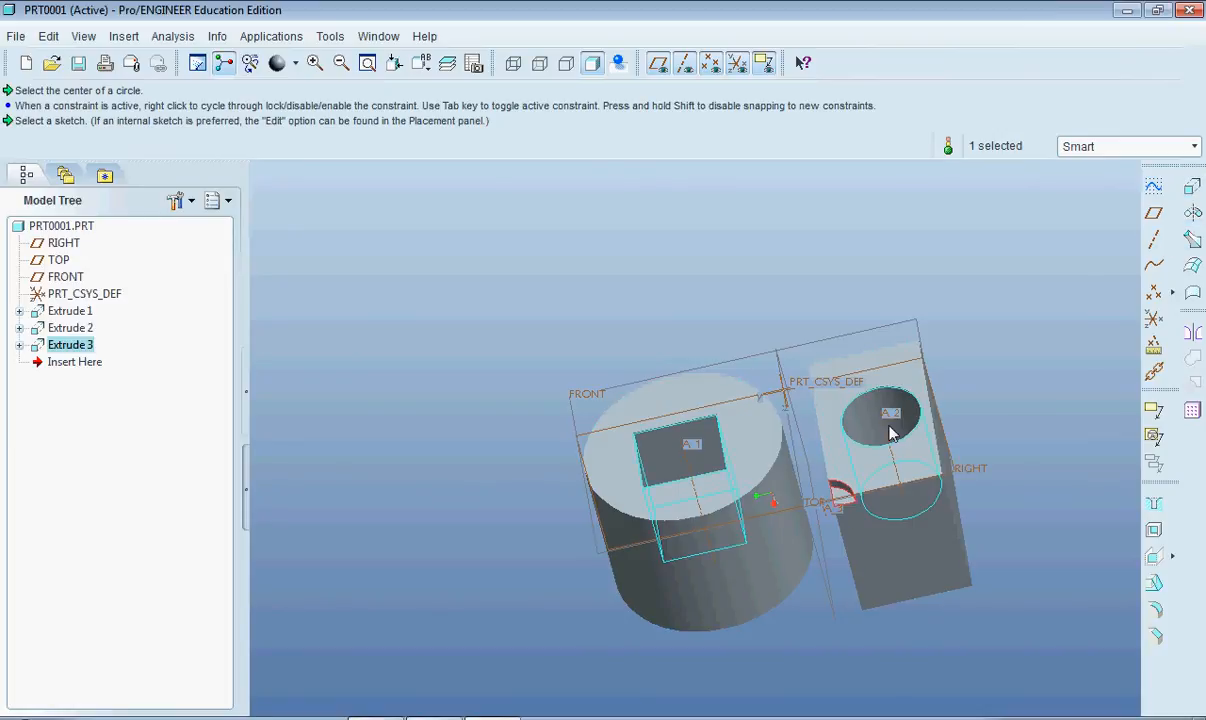
drag(890, 430, 893, 500)
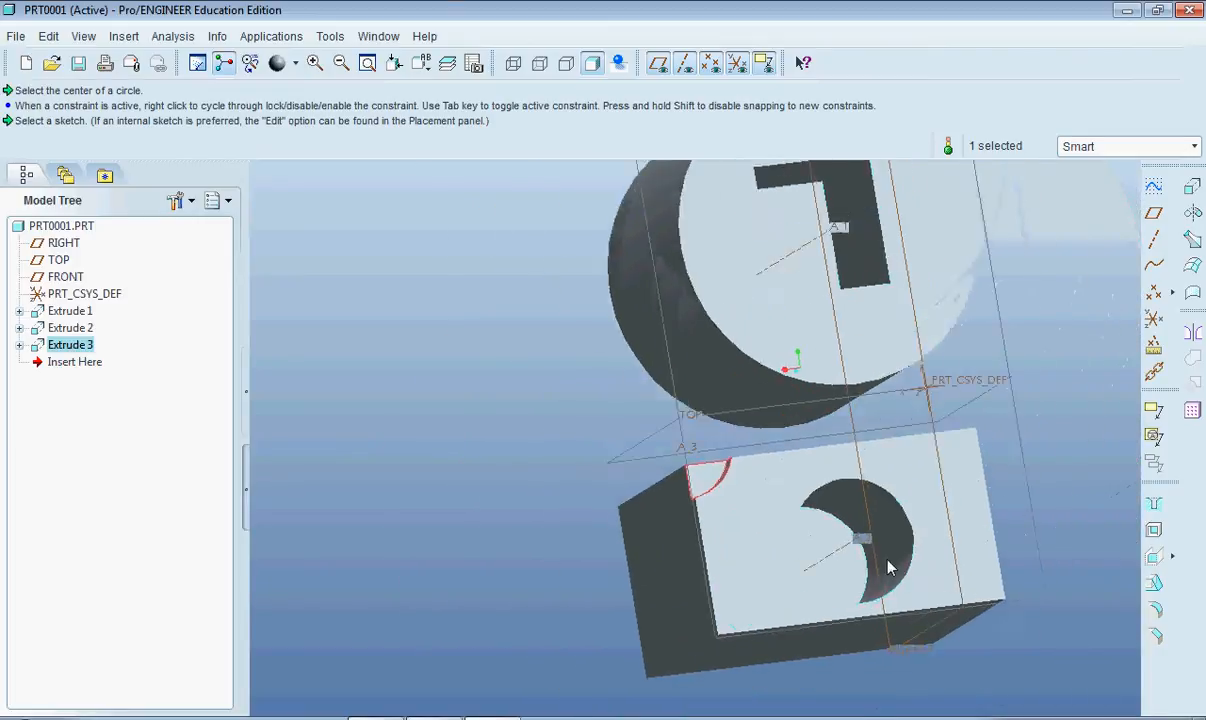
drag(890, 565, 963, 607)
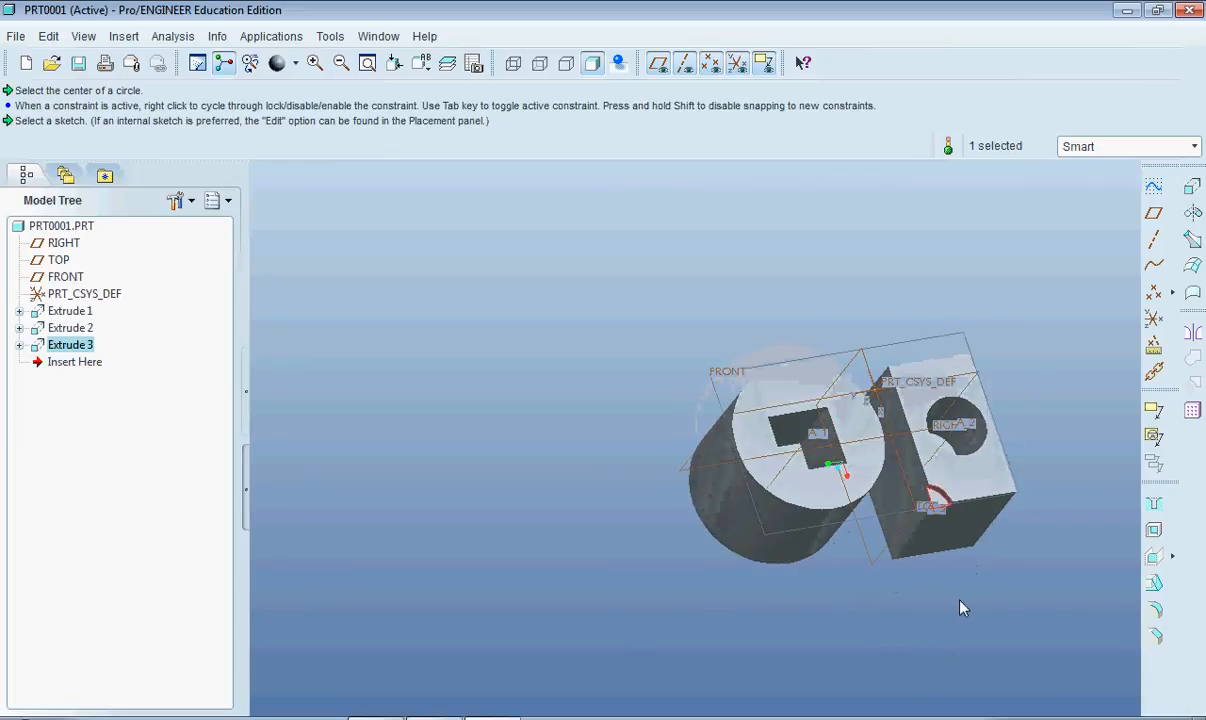